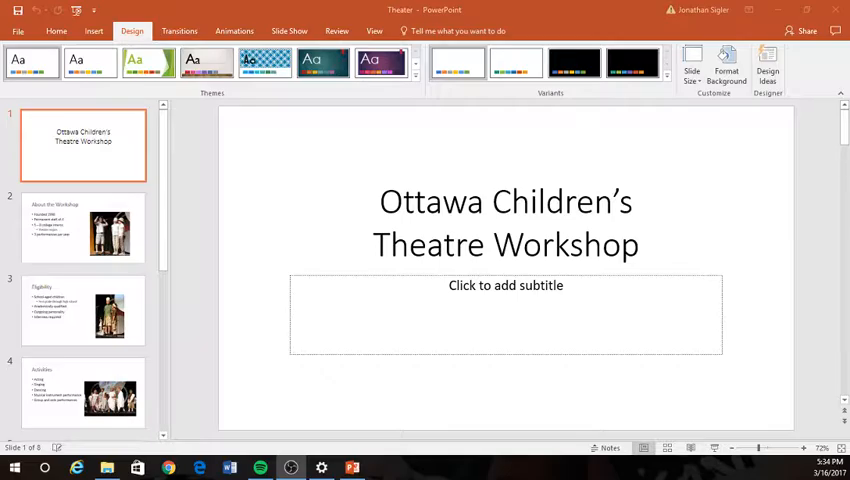
mouse_move(420, 80)
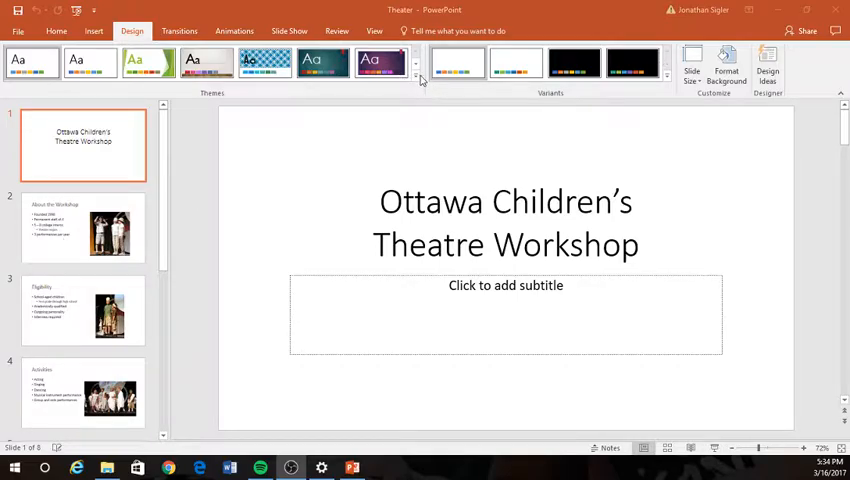
- Browse the Themes gallery for the saved Theater Theme file in Downloads
left_click(416, 63)
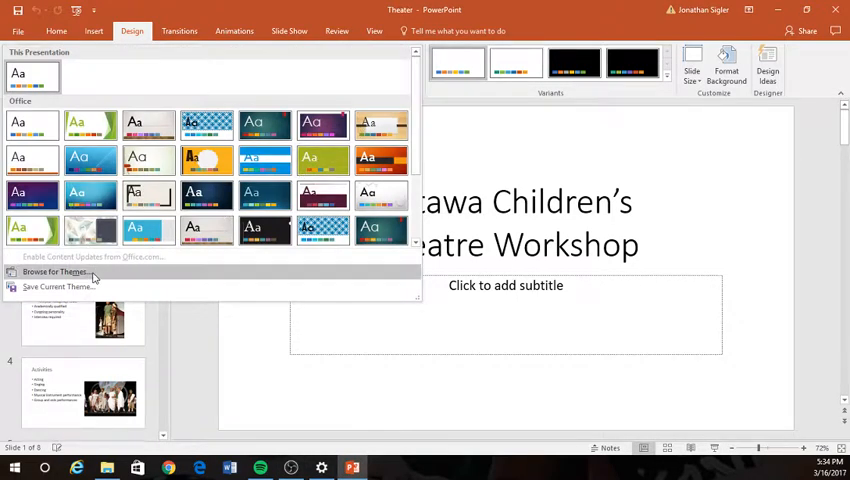
left_click(54, 272)
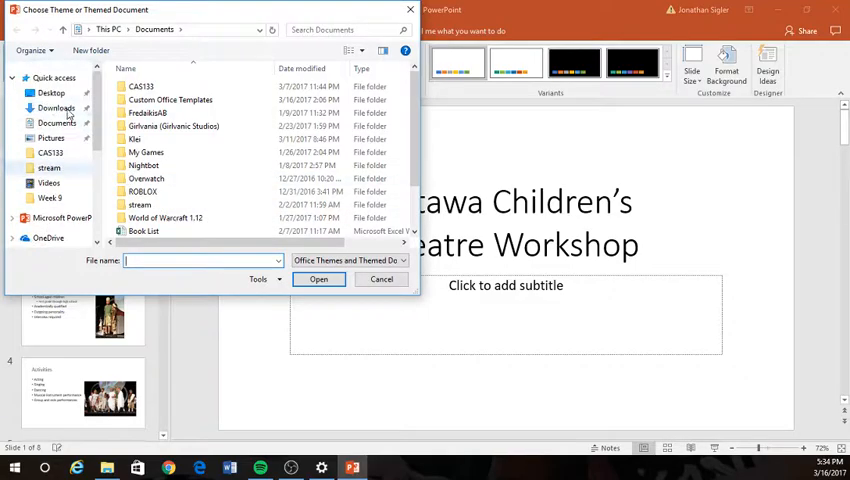
left_click(54, 77)
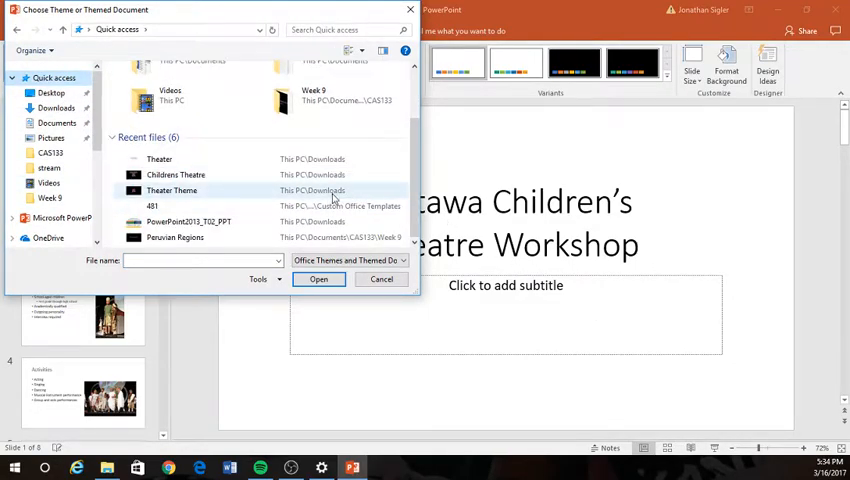
mouse_move(172, 191)
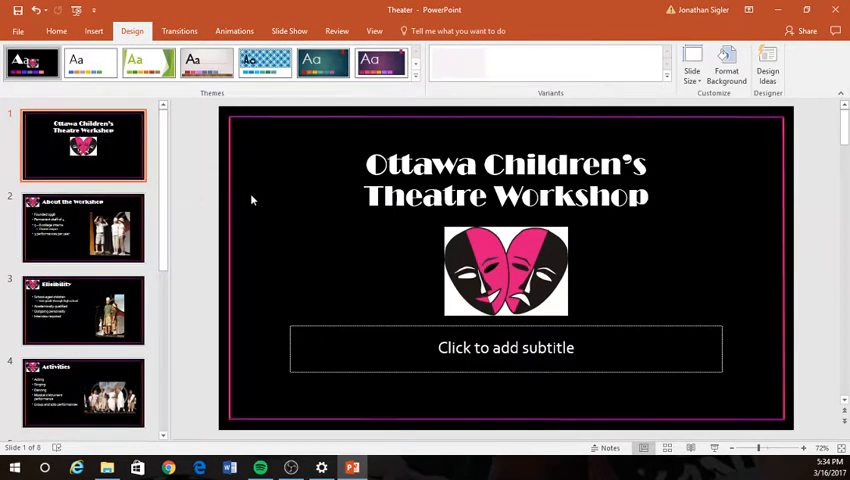
- Enter 'Jon Sigler' as the subtitle on the title slide
left_click(505, 347)
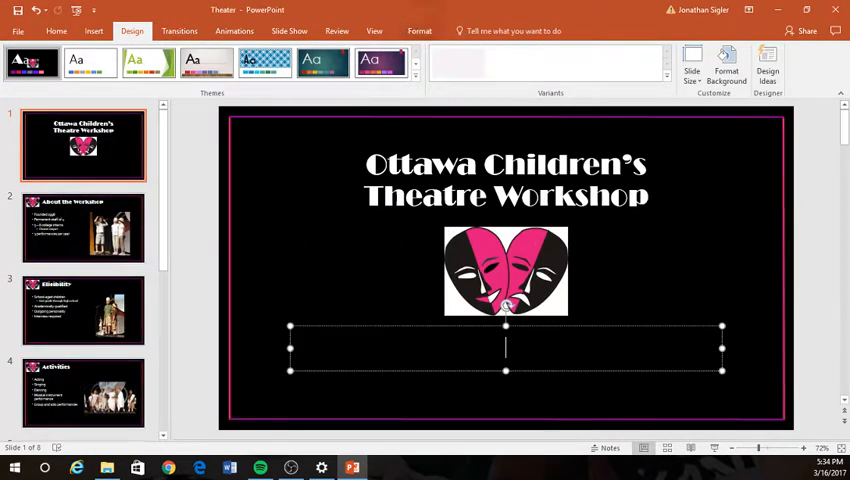
type("Jon")
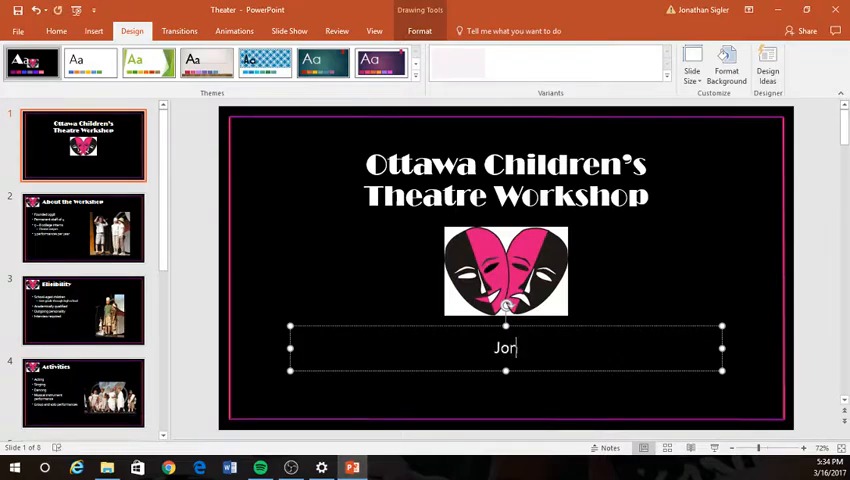
type("a")
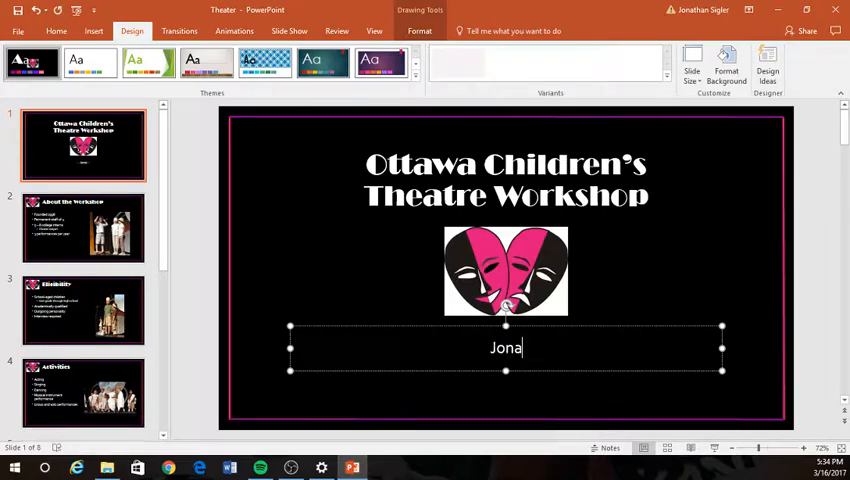
type("Jon Sigler")
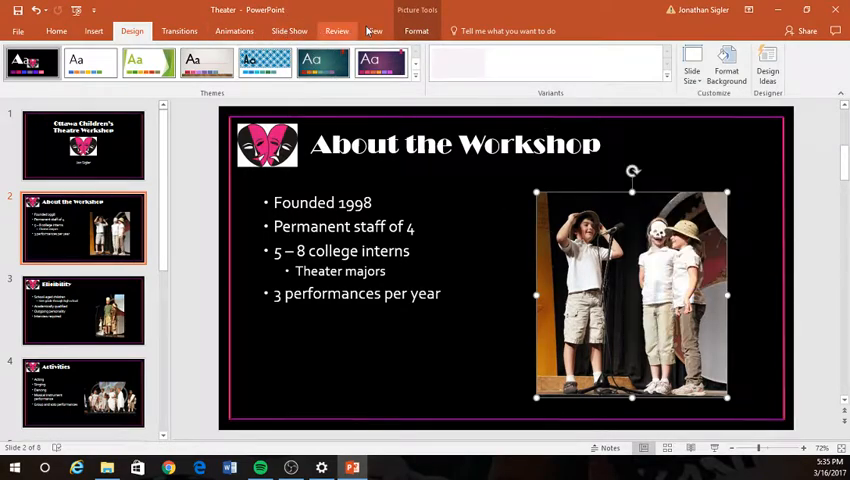
- Apply Moderate Frame, White to the About the Workshop and Eligibility photos
left_click(416, 31)
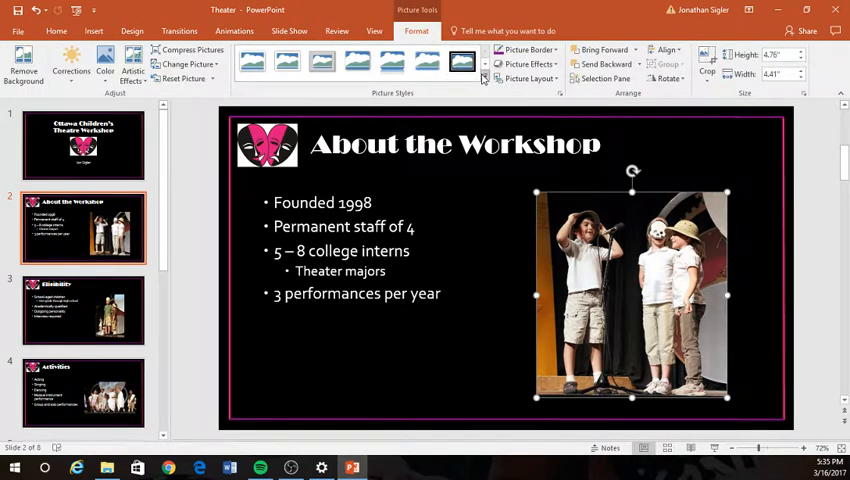
left_click(483, 80)
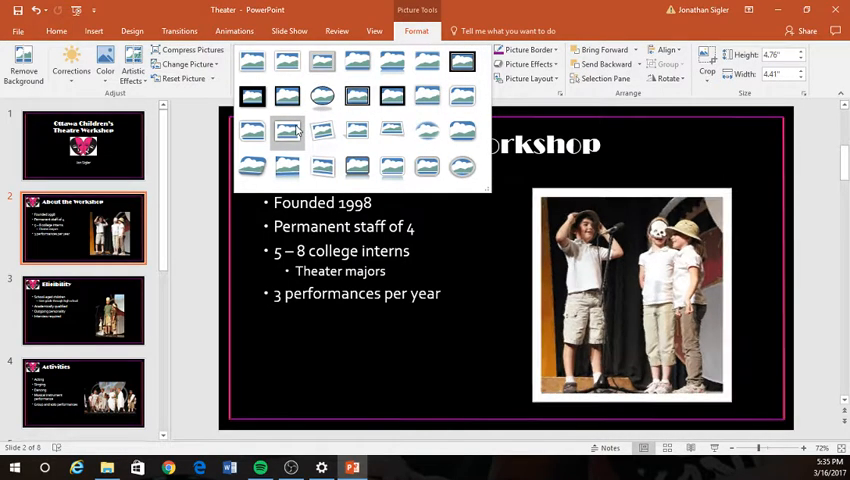
mouse_move(287, 131)
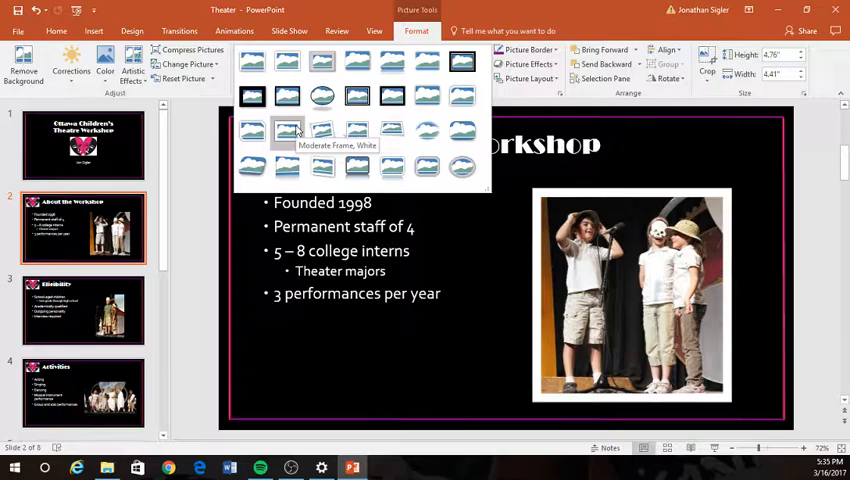
left_click(285, 132)
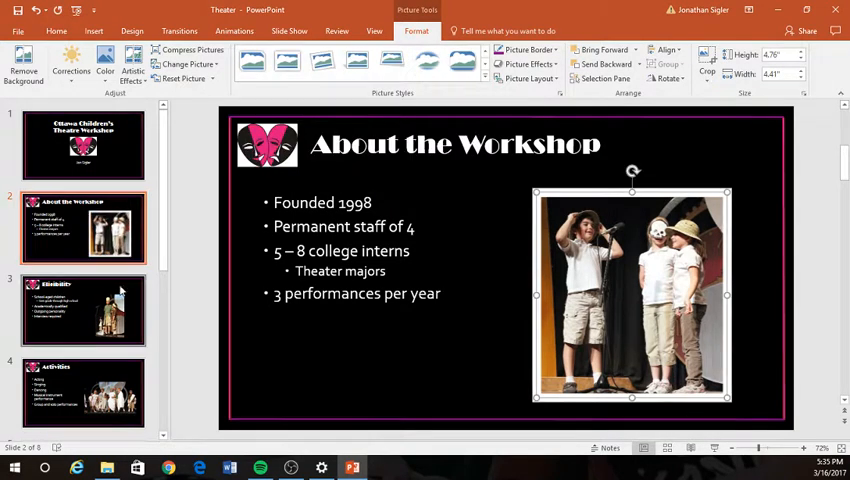
left_click(83, 310)
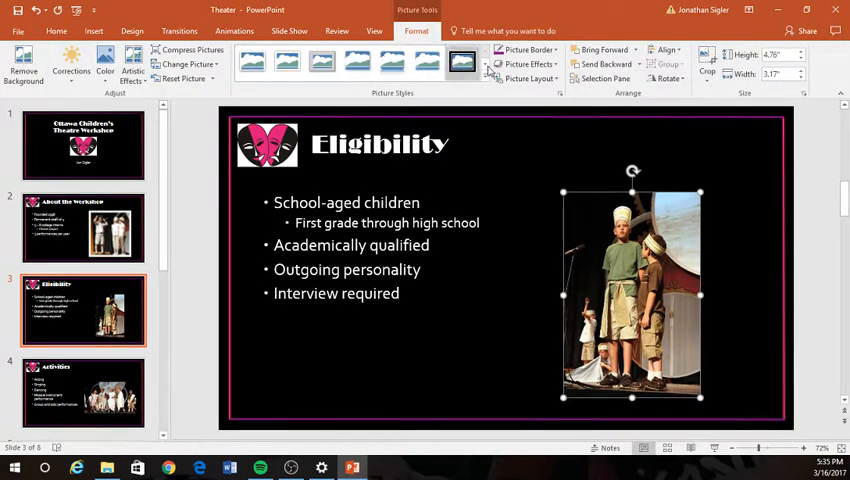
left_click(462, 62)
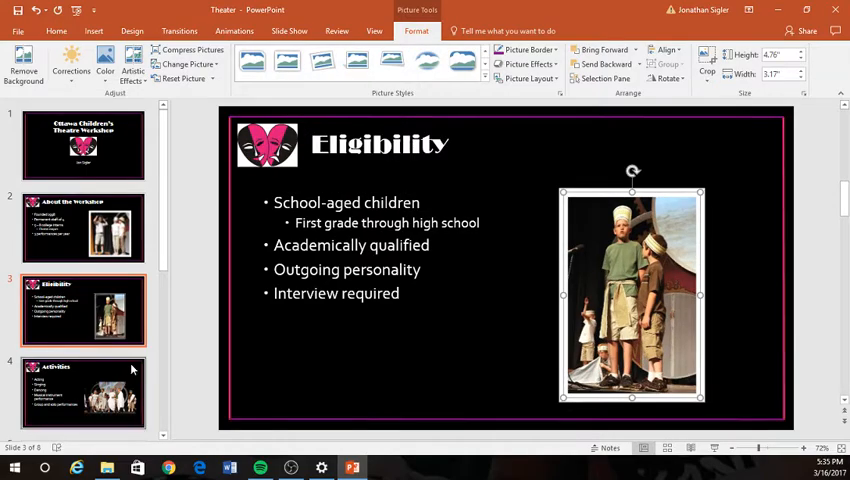
left_click(83, 393)
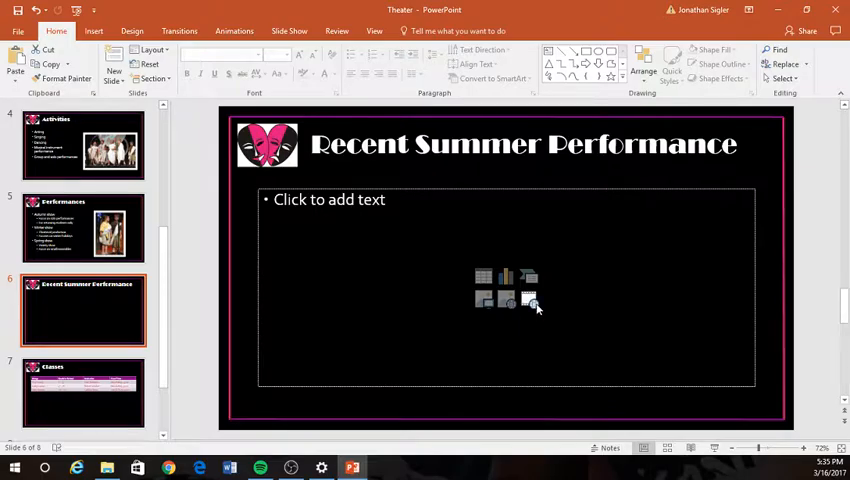
- Insert the Summer video from Downloads on the slide and preview it
left_click(528, 300)
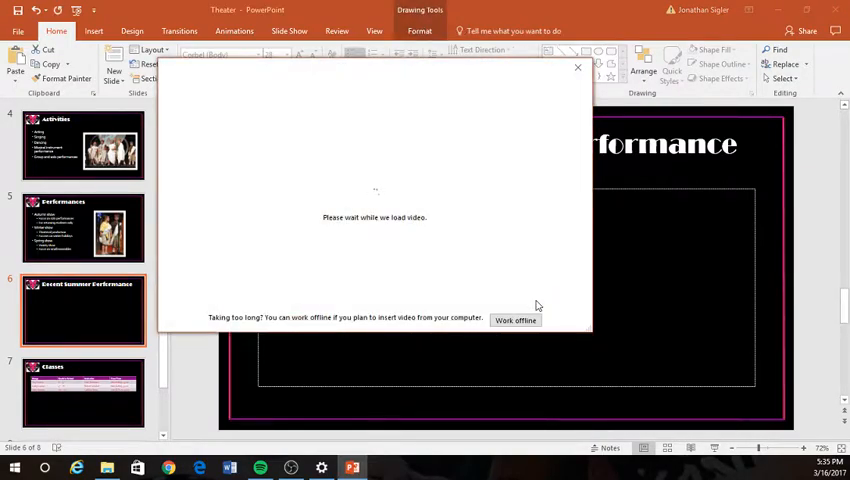
left_click(515, 320)
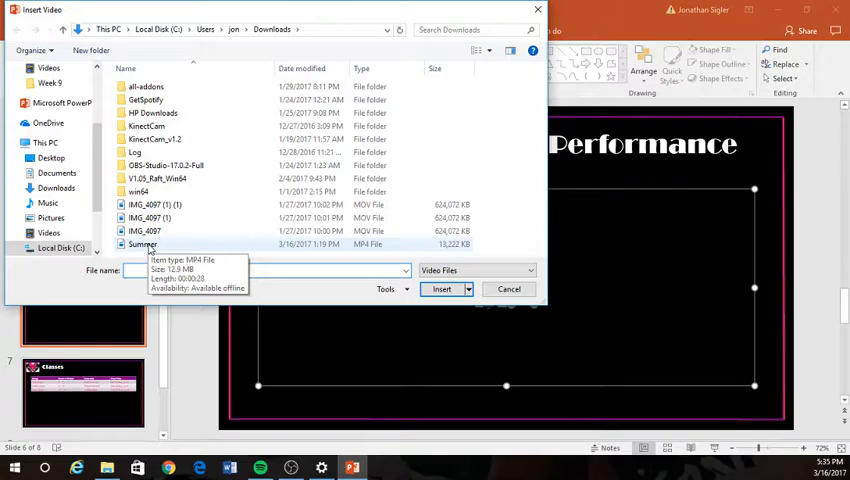
left_click(442, 289)
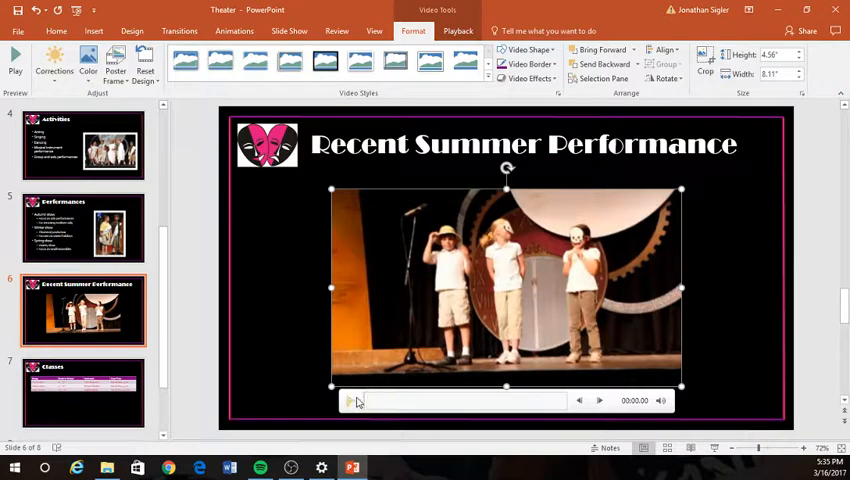
left_click(351, 400)
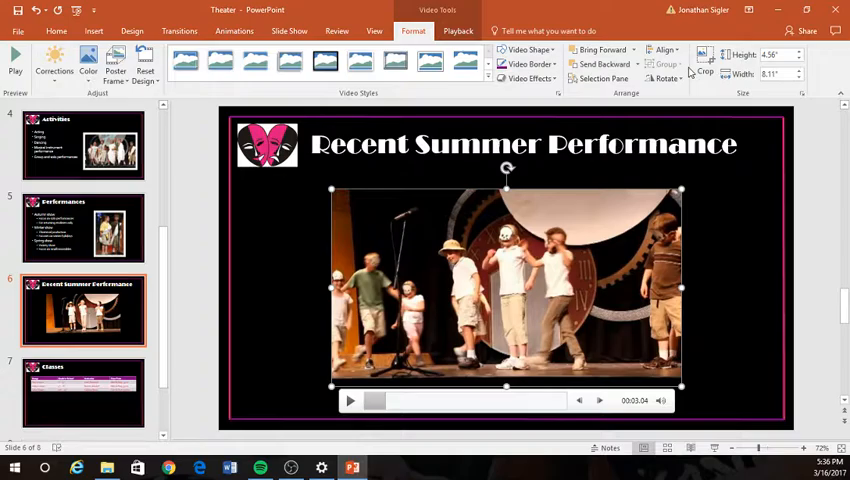
- Look over the video's shortcut menu and the ribbon tabs from Insert to Playback
right_click(505, 290)
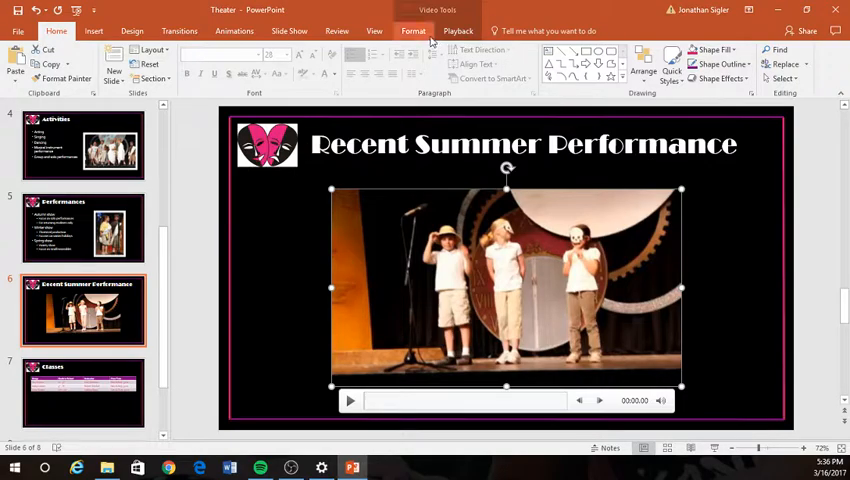
left_click(413, 30)
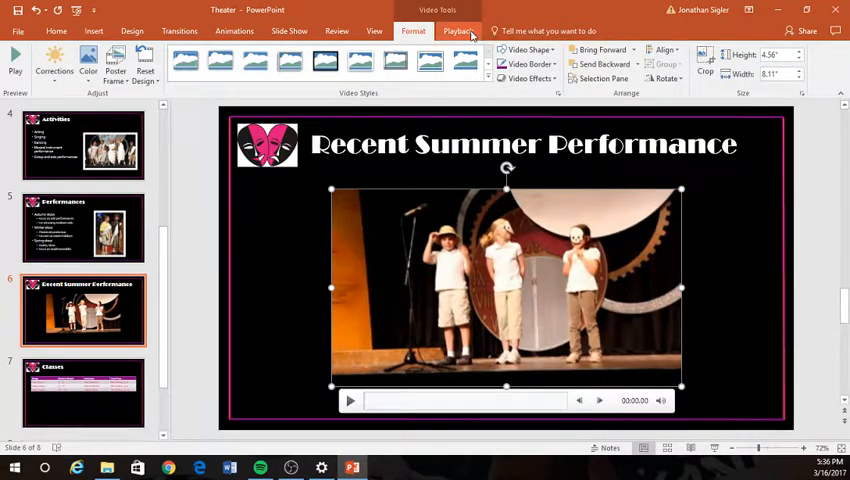
left_click(458, 30)
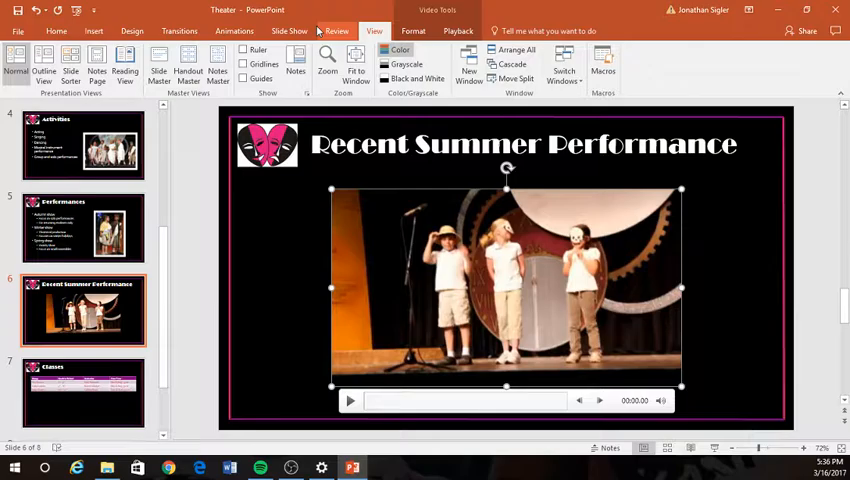
left_click(56, 30)
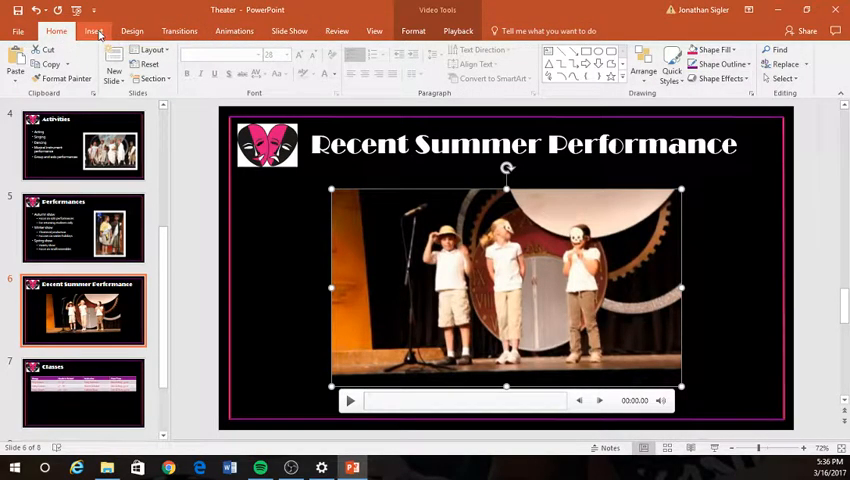
left_click(93, 31)
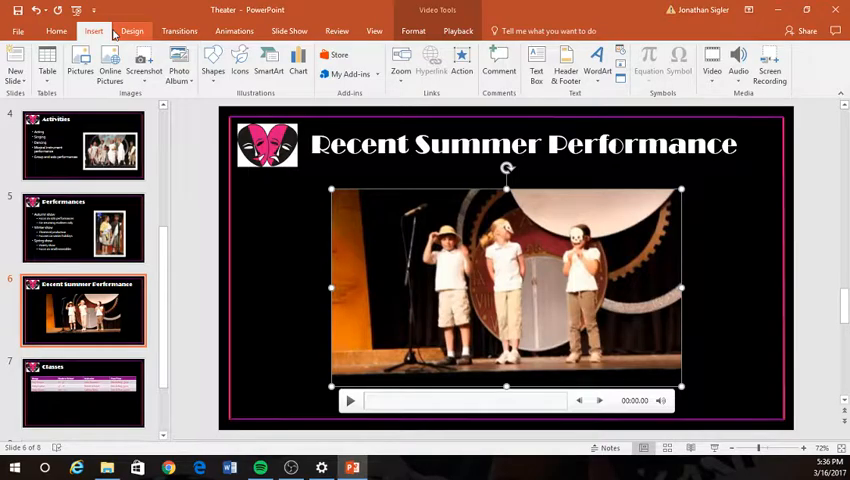
left_click(178, 31)
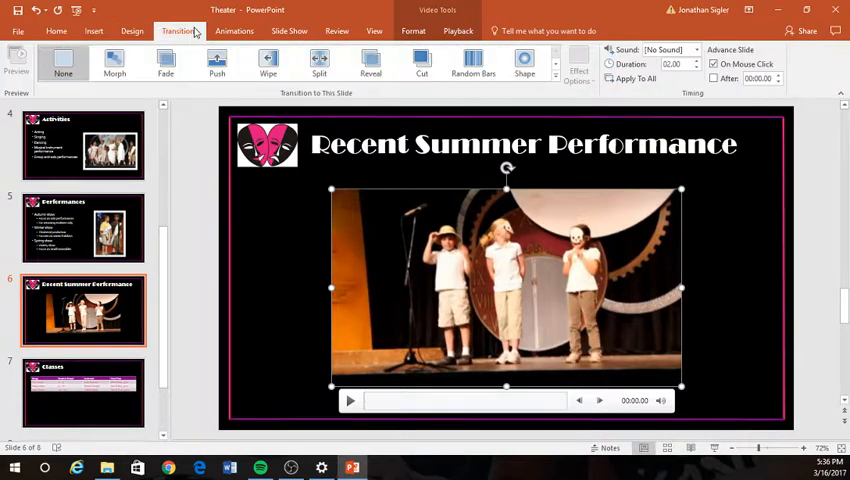
left_click(234, 31)
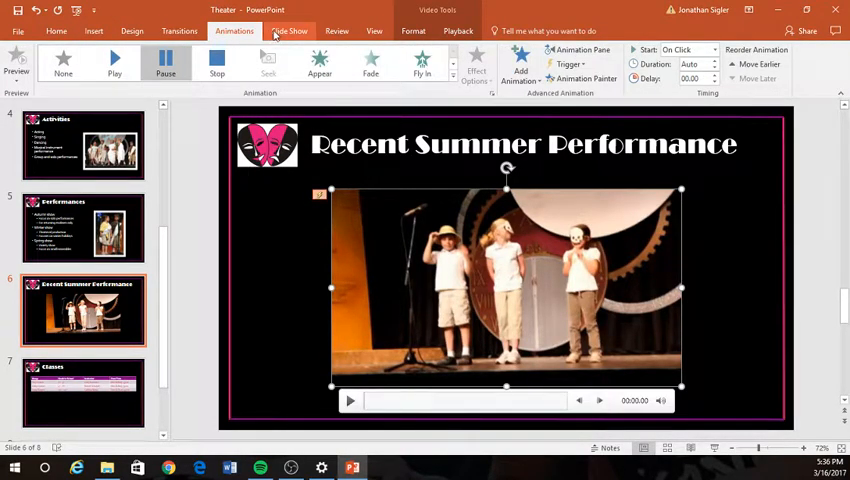
left_click(289, 30)
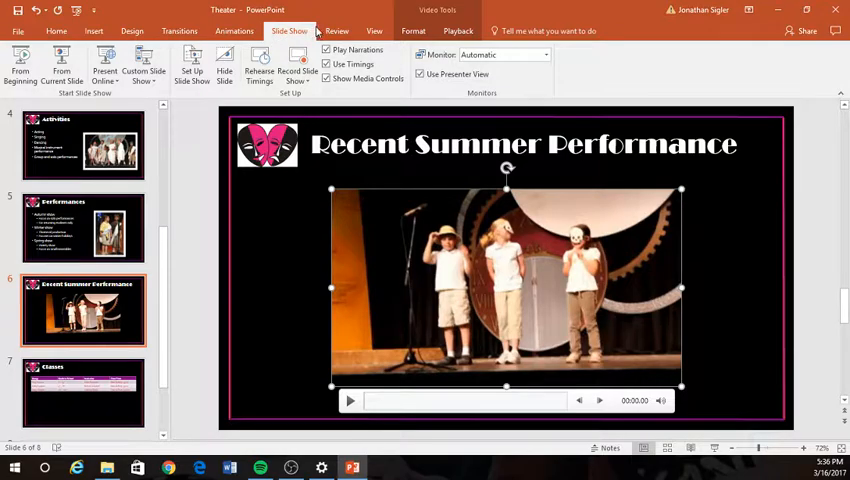
left_click(374, 31)
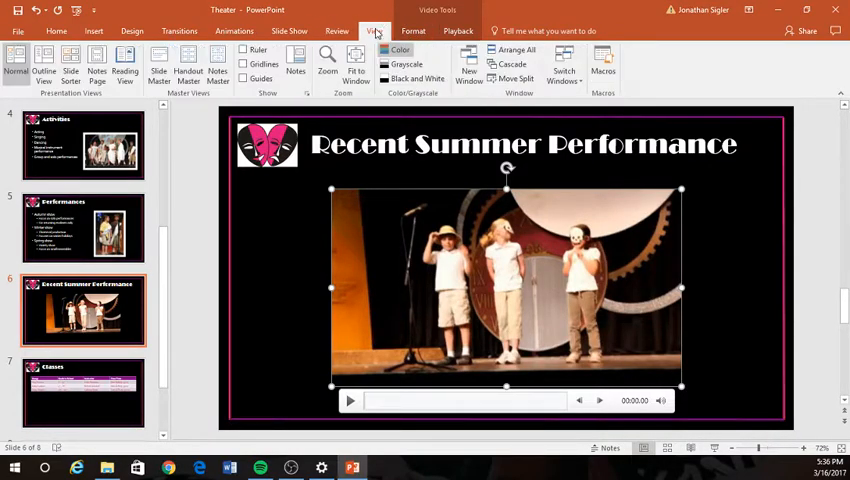
mouse_move(413, 30)
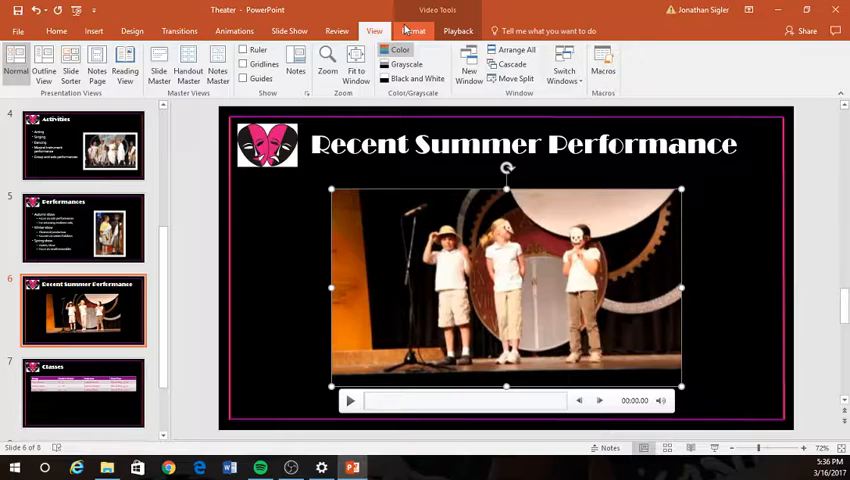
left_click(413, 30)
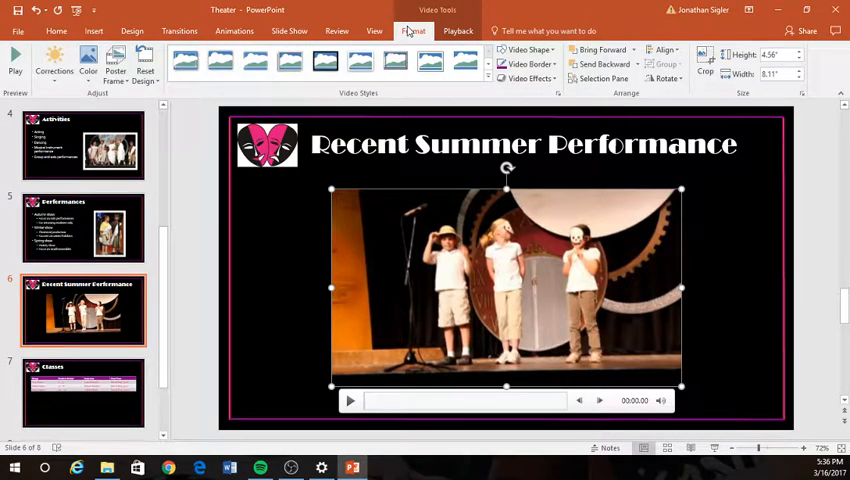
left_click(457, 30)
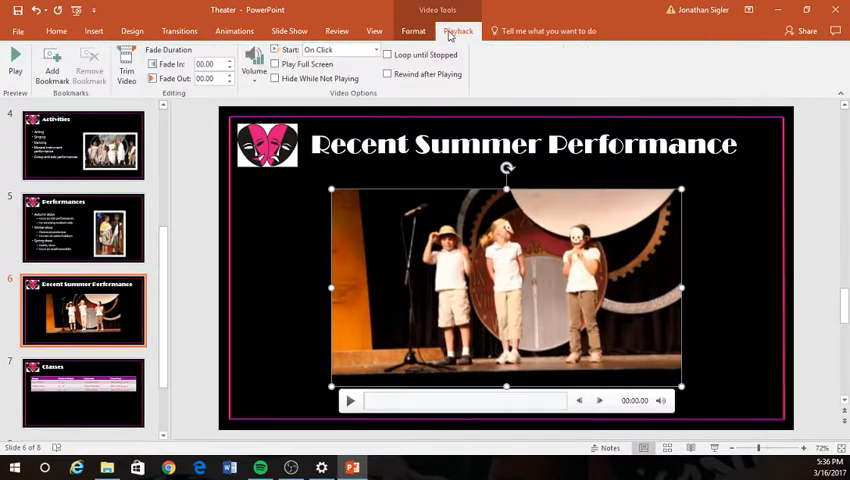
mouse_move(408, 240)
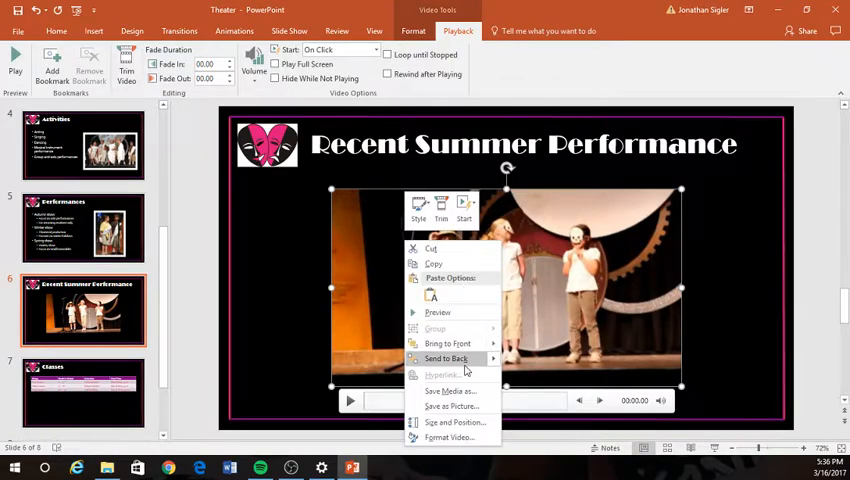
mouse_move(450, 437)
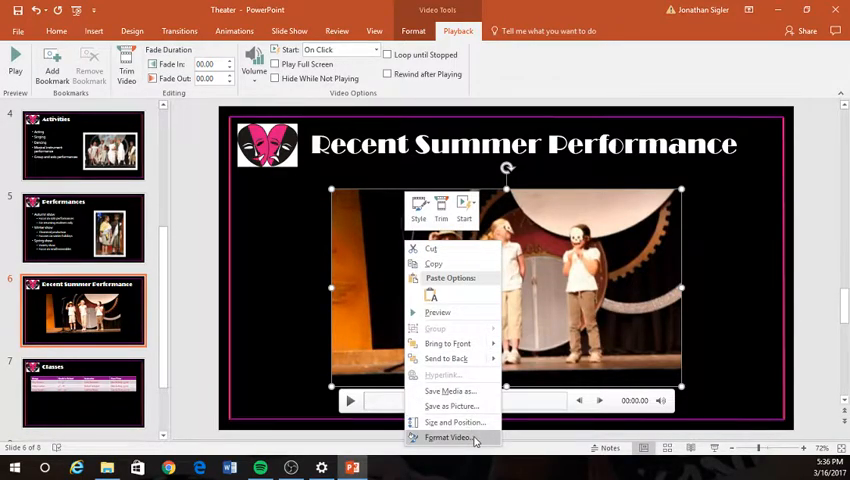
mouse_move(714, 277)
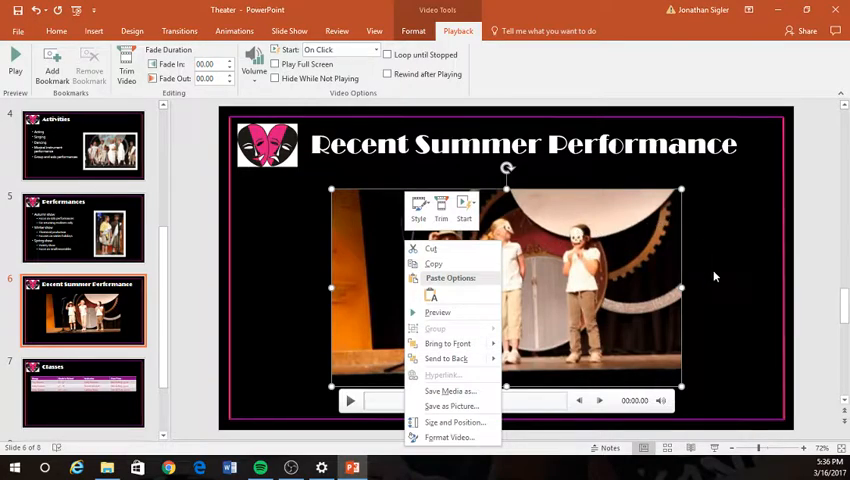
- Dismiss the video menu and move to the Classes slide (slide 7)
left_click(374, 31)
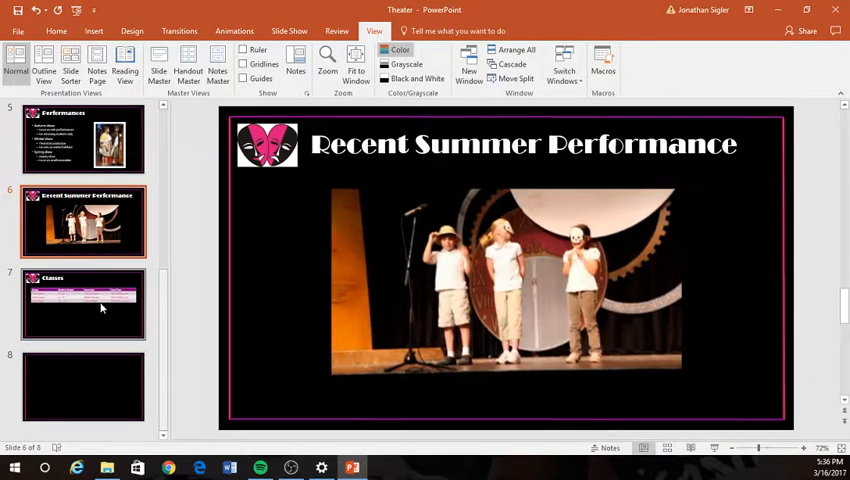
mouse_move(113, 323)
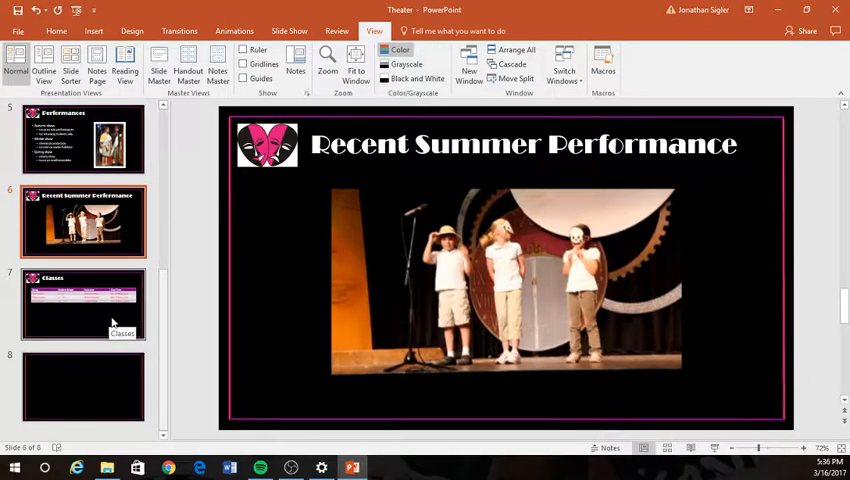
left_click(83, 303)
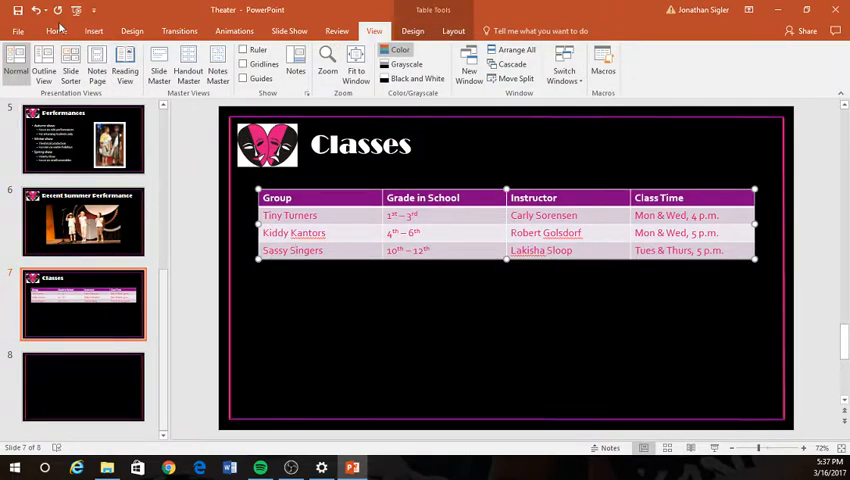
left_click(93, 31)
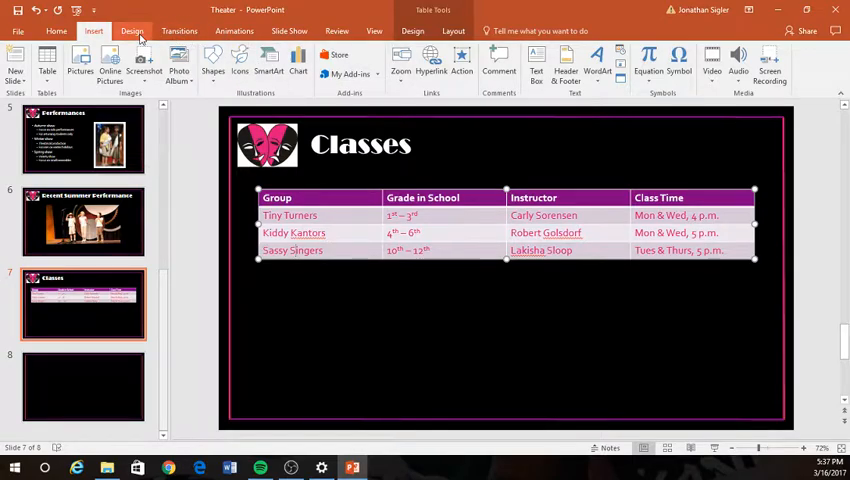
left_click(234, 31)
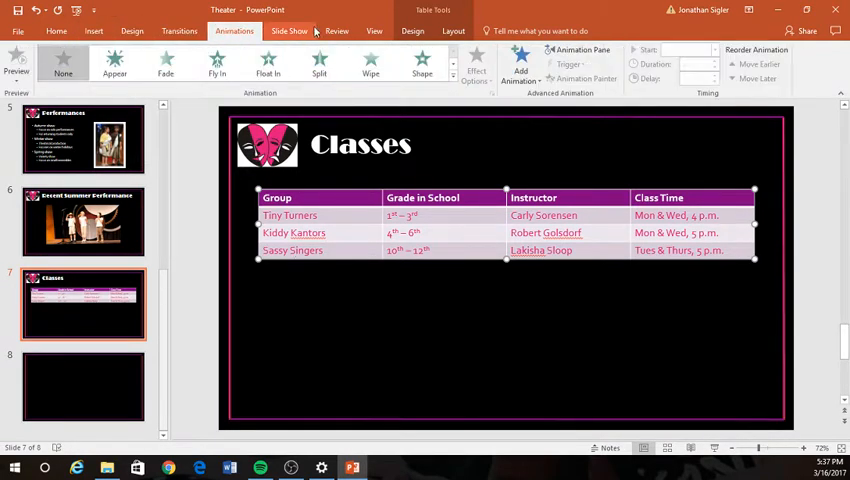
- Insert a row above Sassy Singers and name it 'Junior Jazzers'
left_click(453, 30)
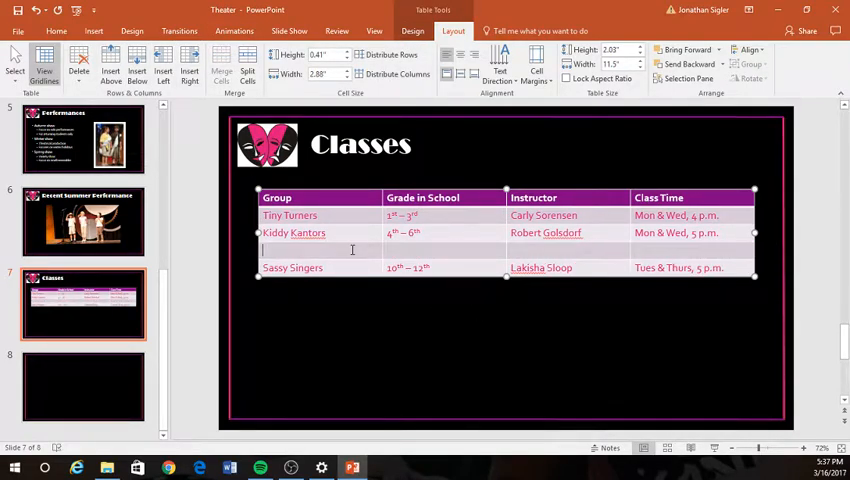
type("Jun")
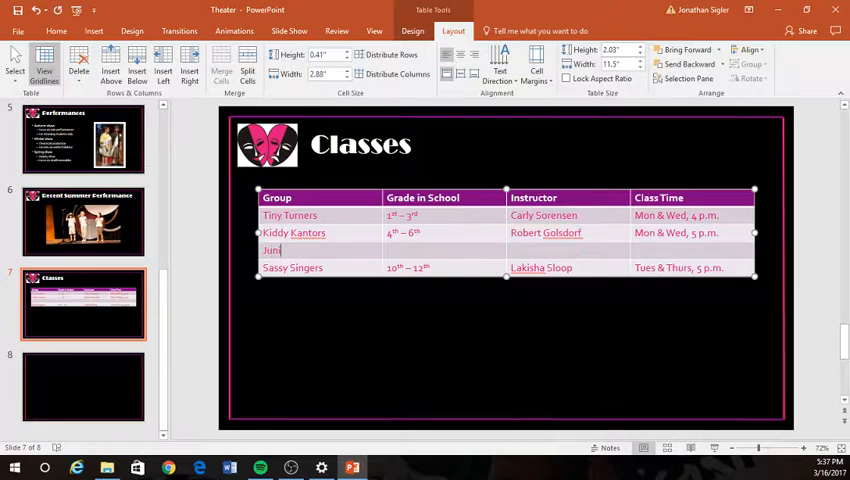
type("ior Jazzers")
left_click(444, 250)
type("7th")
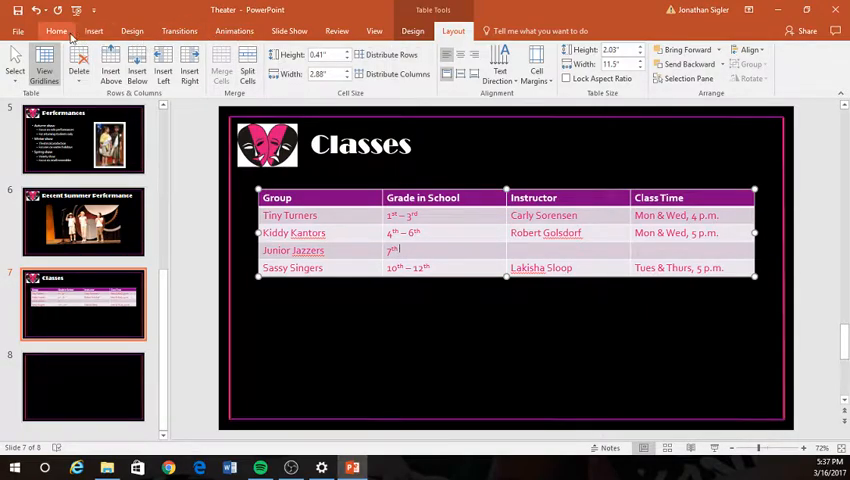
left_click(56, 31)
type(" – 9th")
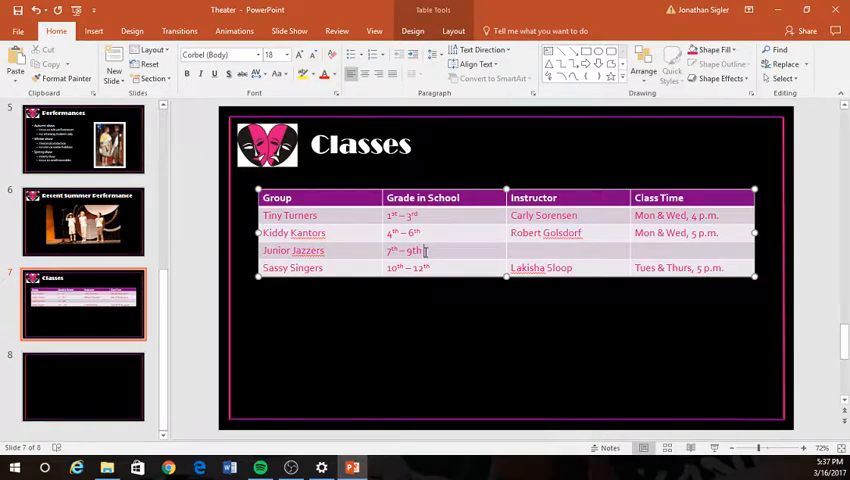
key("backspace")
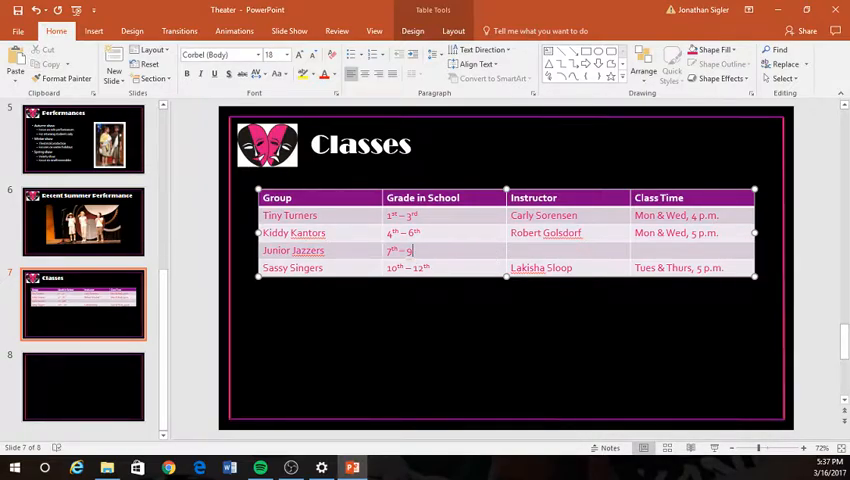
key("backspace")
type("th")
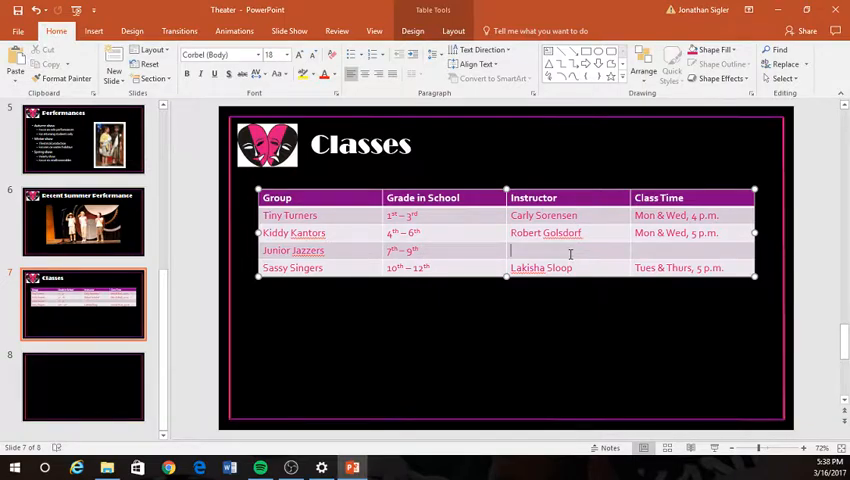
type("r")
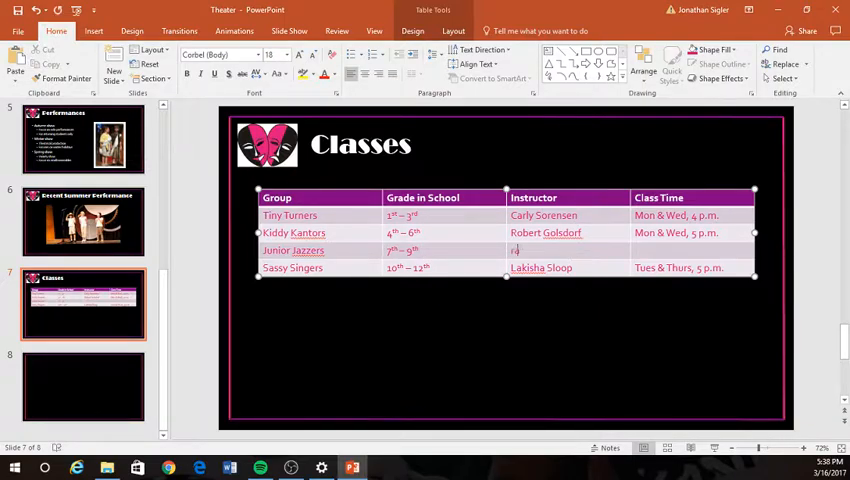
type("Rarford")
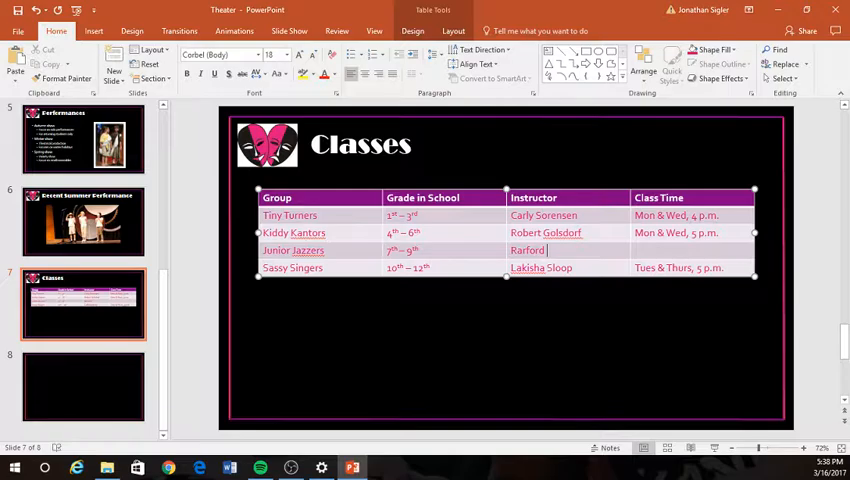
type("Koskosky")
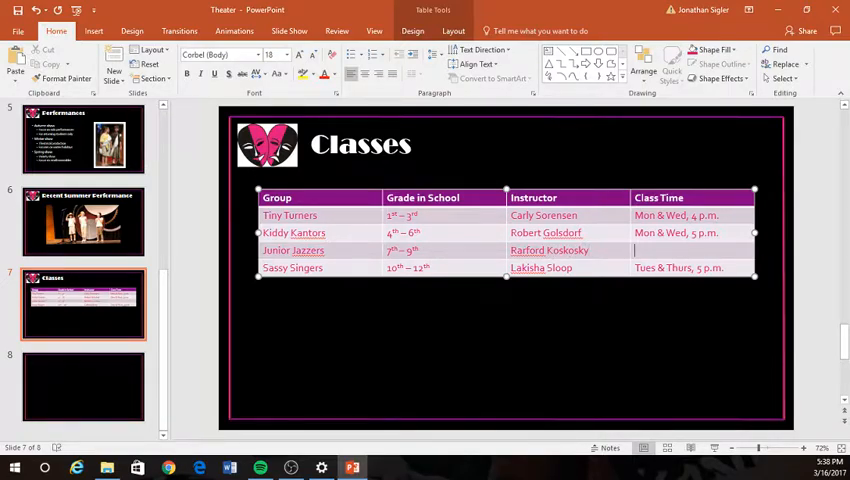
type("Tues")
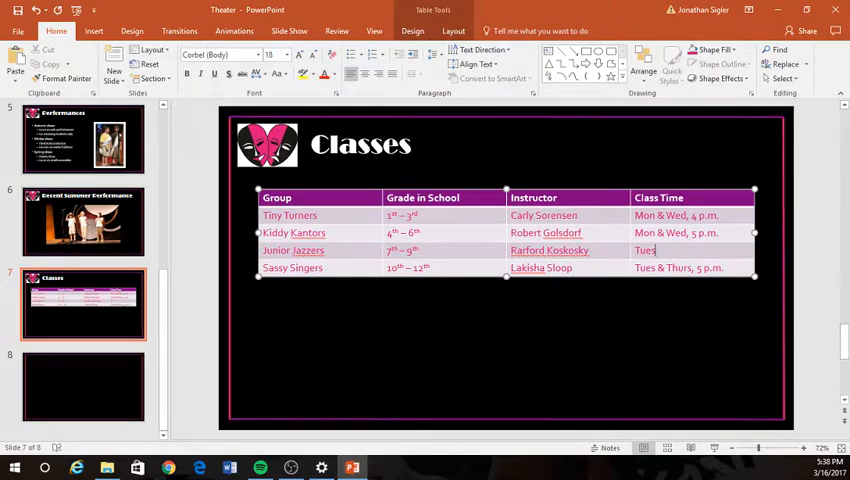
type("& th")
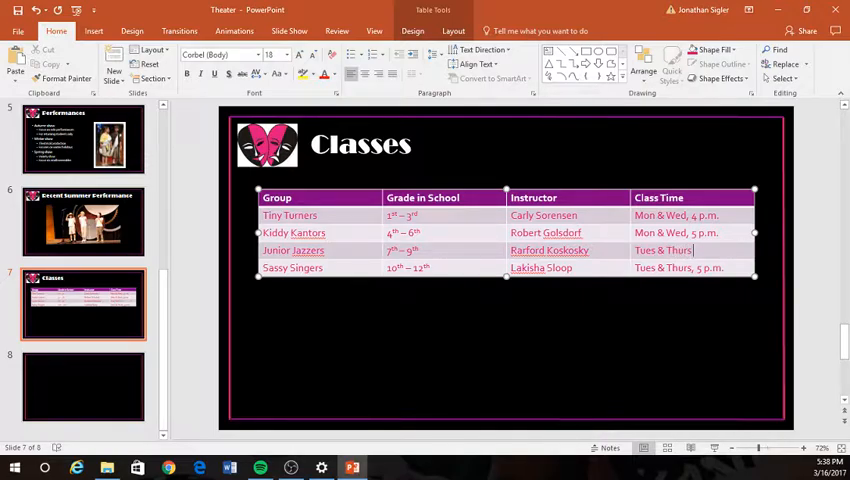
type("4.")
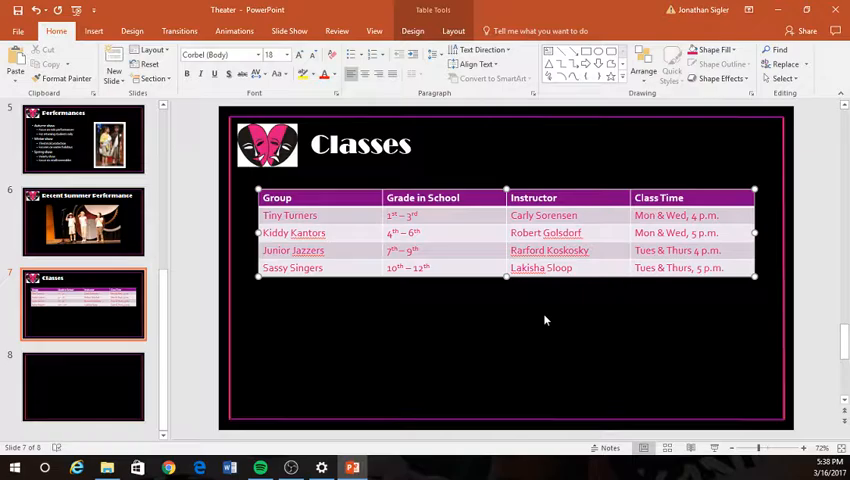
mouse_move(511, 333)
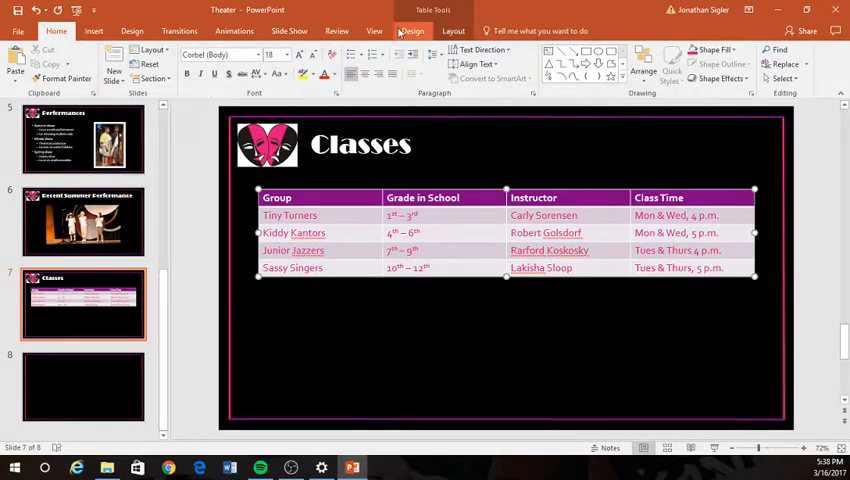
- Apply the Medium Style 1 - Accent 1 table style to the Classes table
left_click(412, 30)
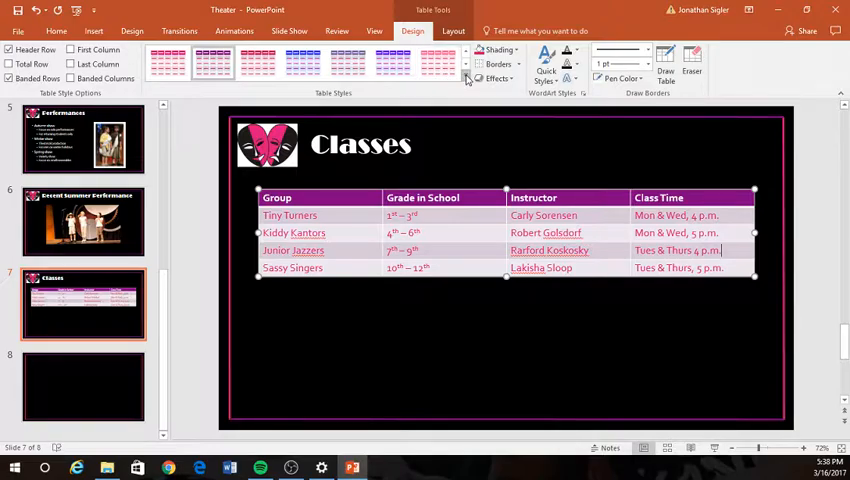
mouse_move(465, 78)
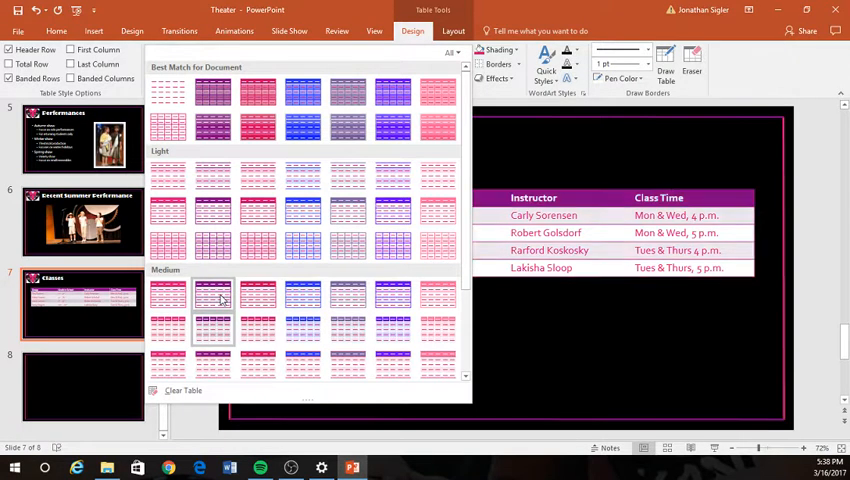
mouse_move(212, 305)
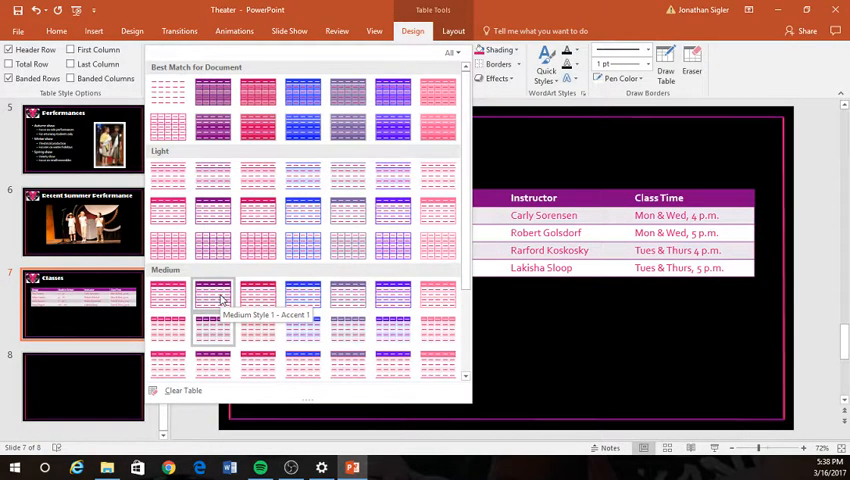
left_click(212, 300)
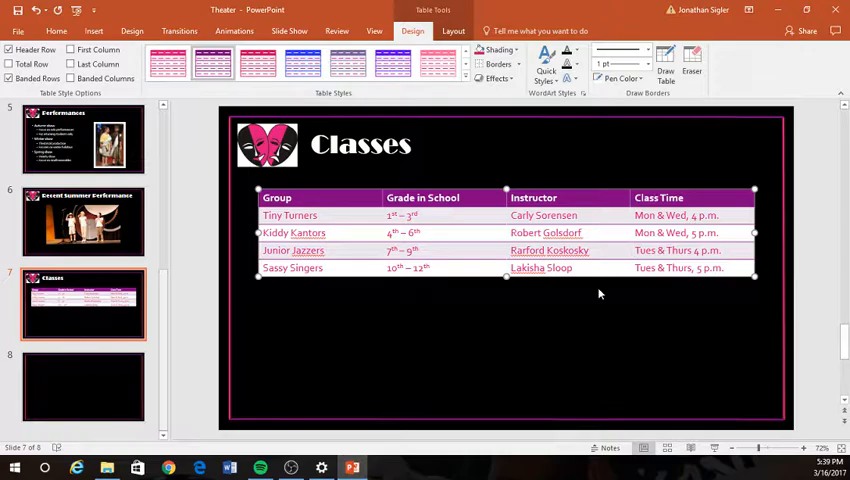
mouse_move(598, 307)
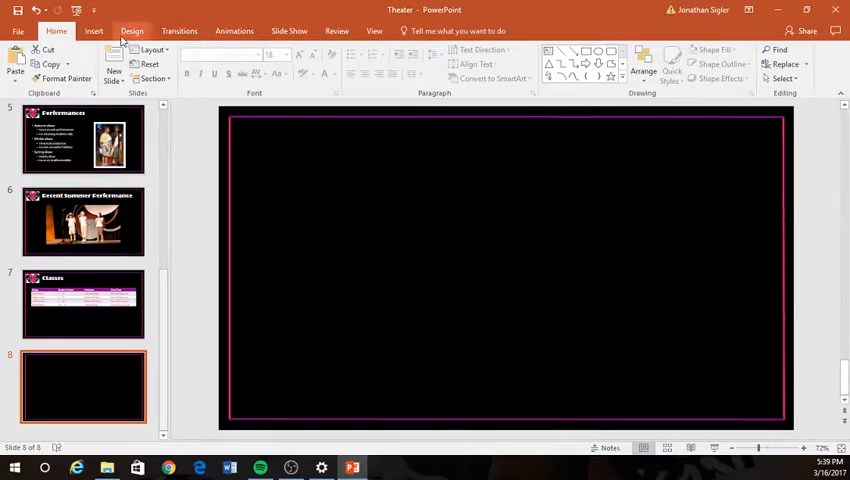
- Cancel the picture browser and draw a purple rectangle across all of slide 8
left_click(93, 31)
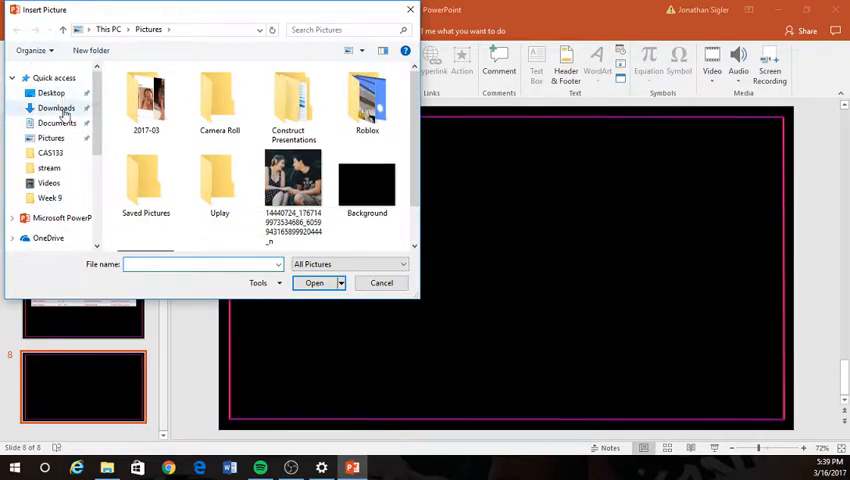
left_click(56, 107)
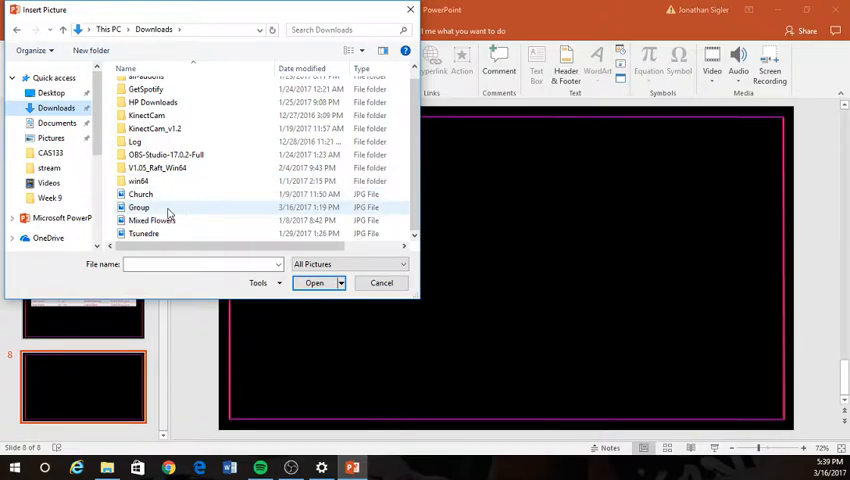
mouse_move(138, 207)
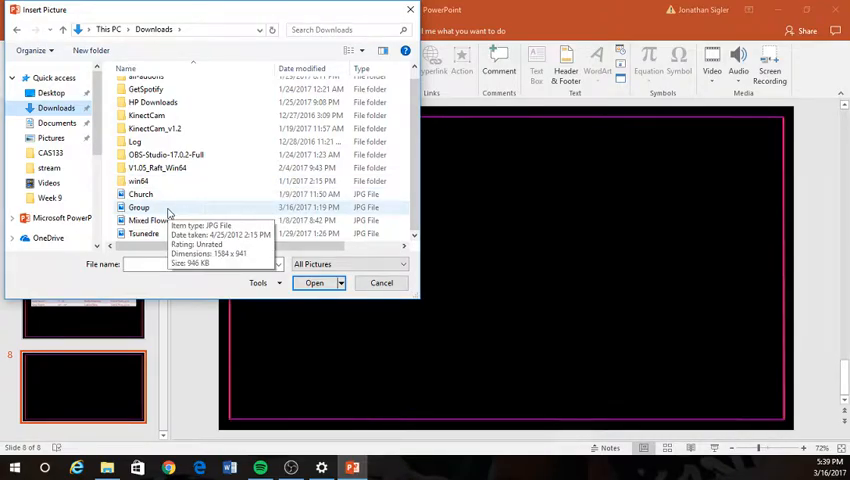
mouse_move(491, 210)
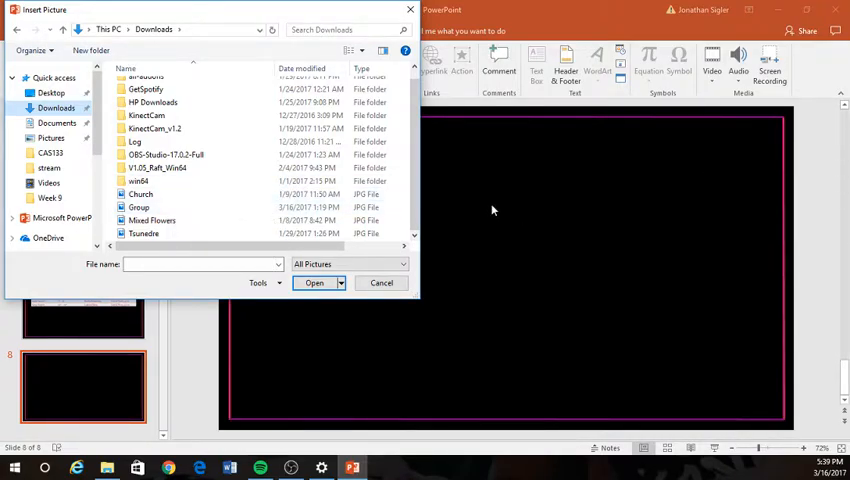
left_click(381, 282)
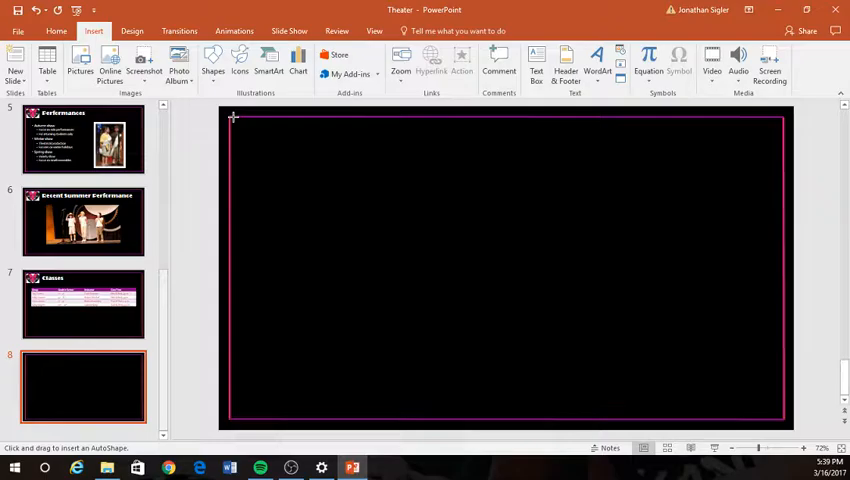
left_click_drag(232, 117, 715, 390)
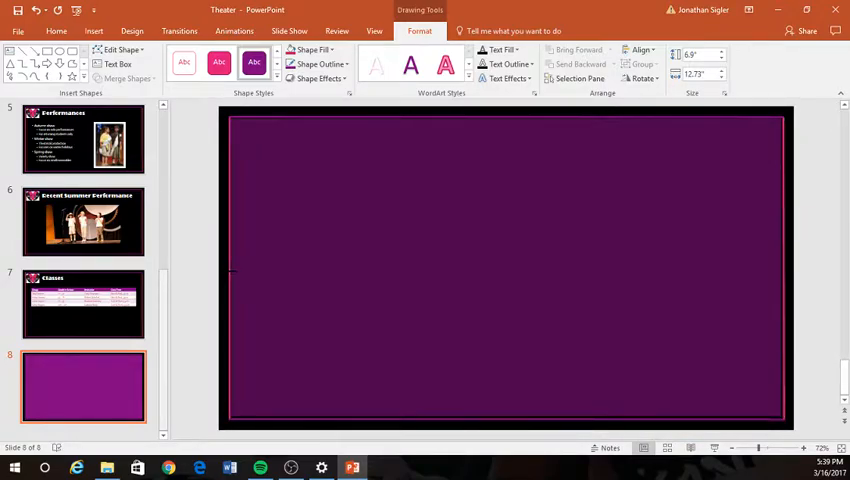
left_click(500, 265)
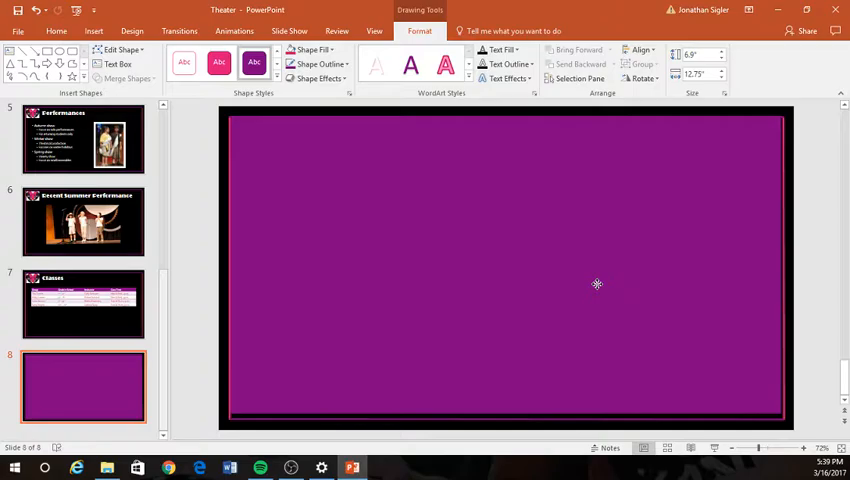
left_click(597, 284)
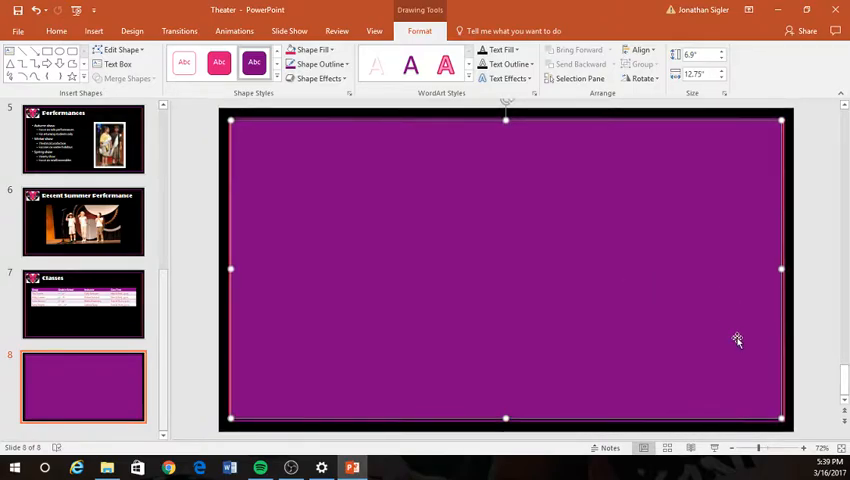
mouse_move(408, 323)
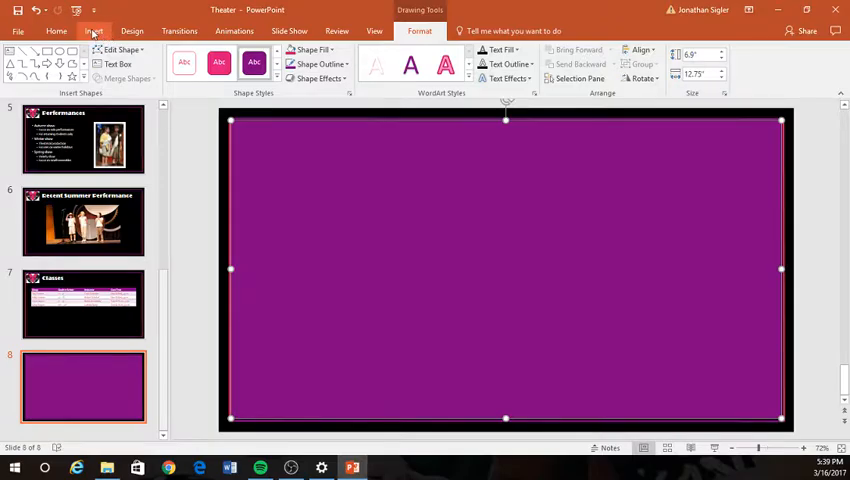
- Insert the Group stage photo into the rectangle on slide 8
left_click(93, 30)
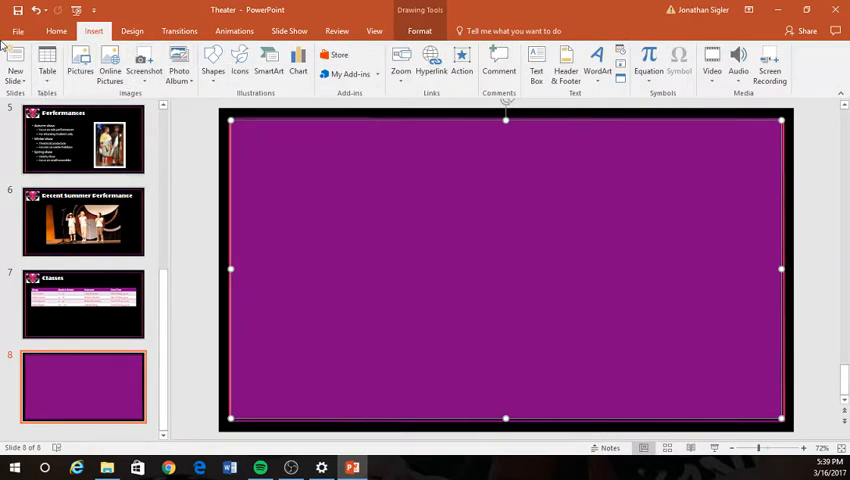
mouse_move(80, 60)
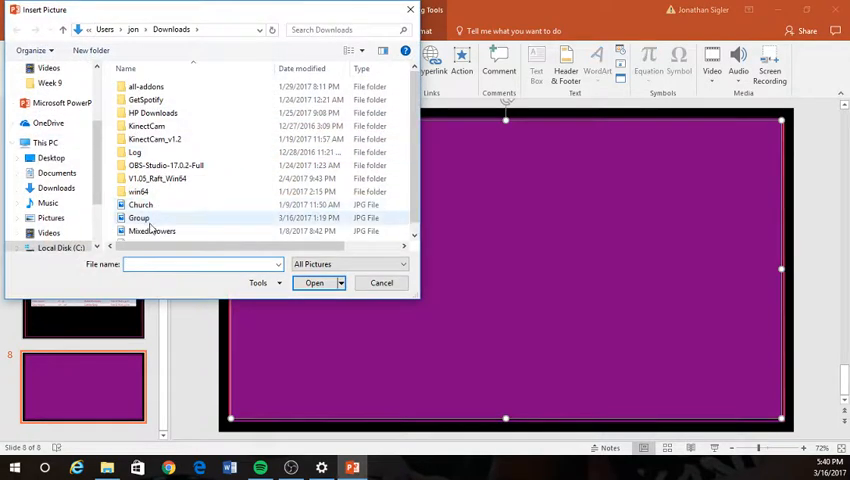
left_click(314, 282)
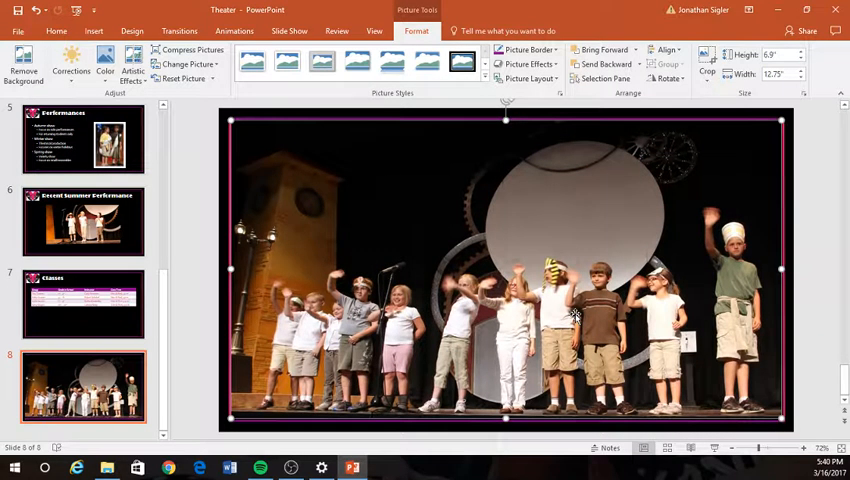
mouse_move(203, 112)
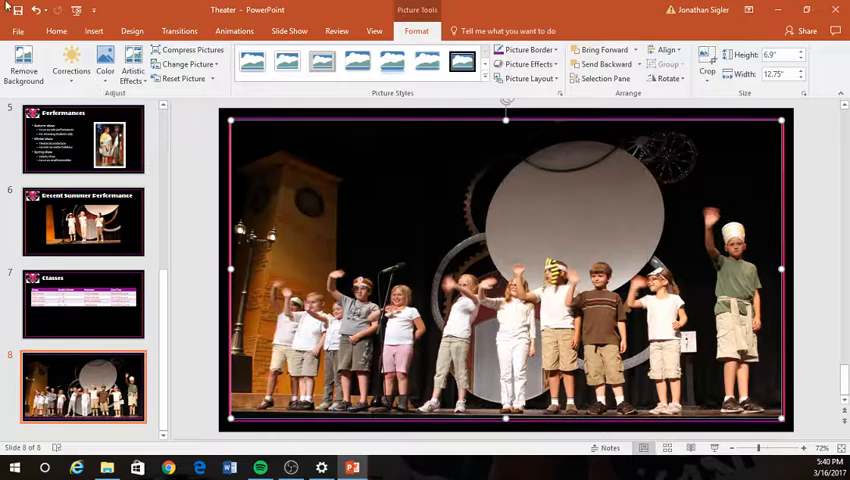
- Add a top banner shape with no outline and a pink fill style
left_click(132, 30)
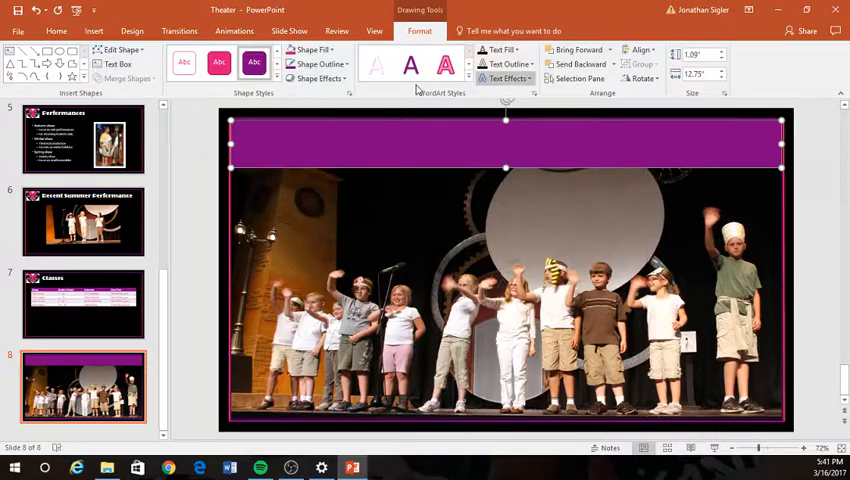
left_click(308, 50)
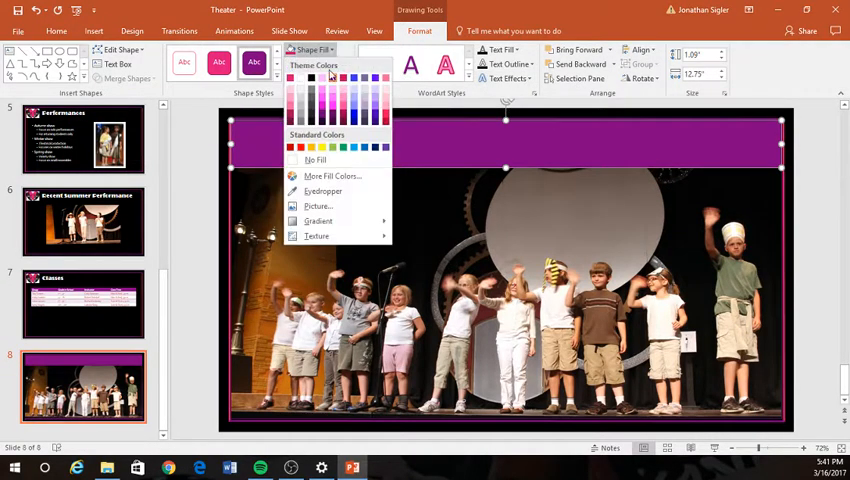
left_click(316, 160)
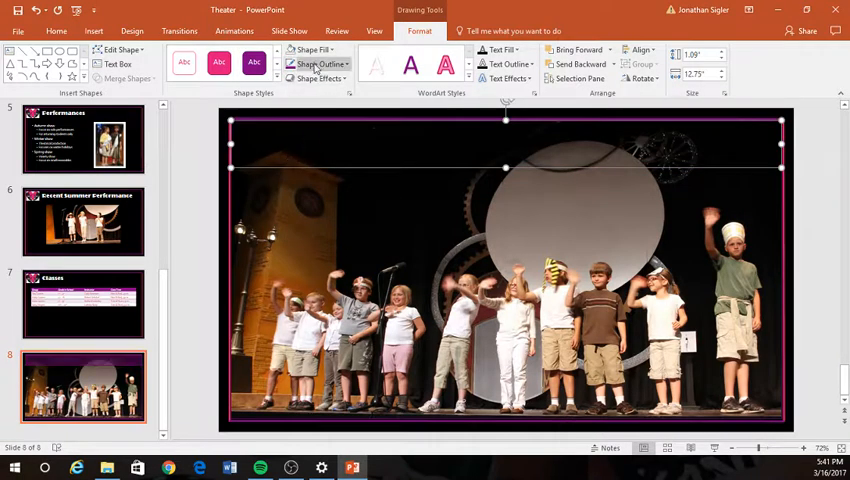
left_click(318, 64)
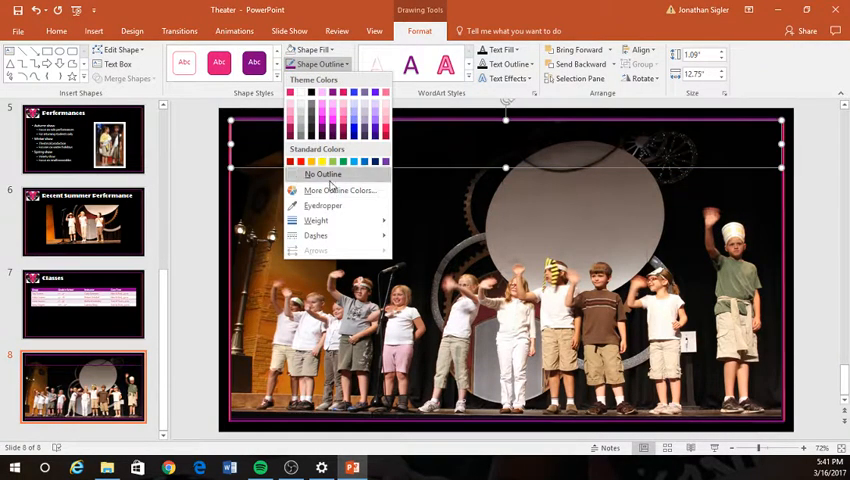
left_click(322, 174)
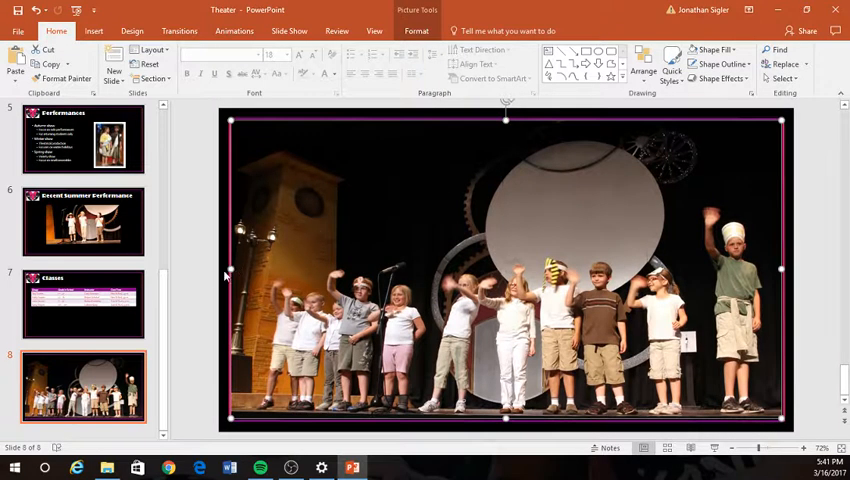
mouse_move(506, 120)
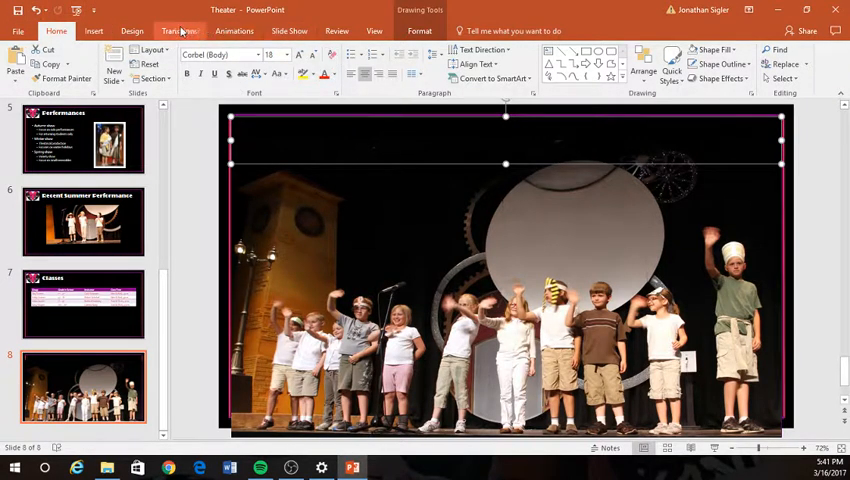
left_click(307, 50)
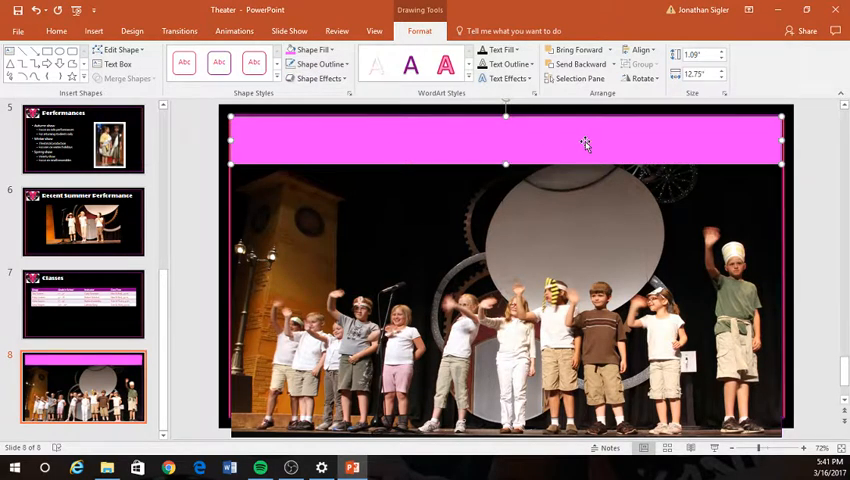
mouse_move(513, 156)
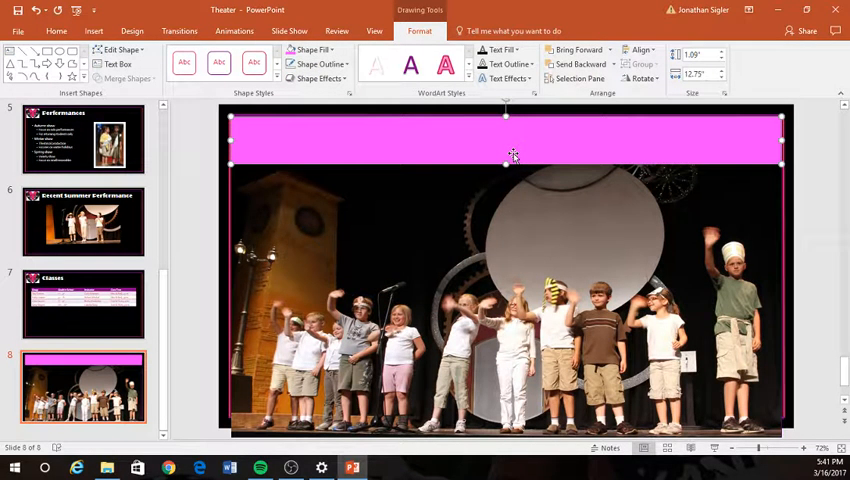
mouse_move(310, 120)
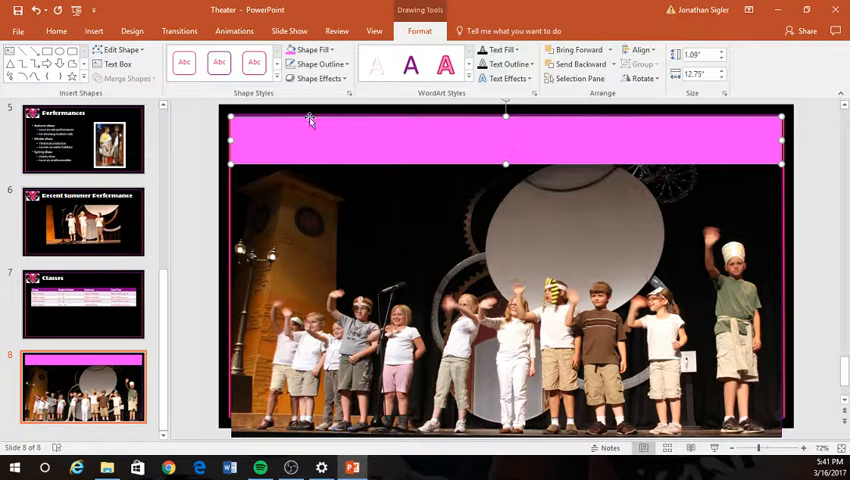
left_click(93, 31)
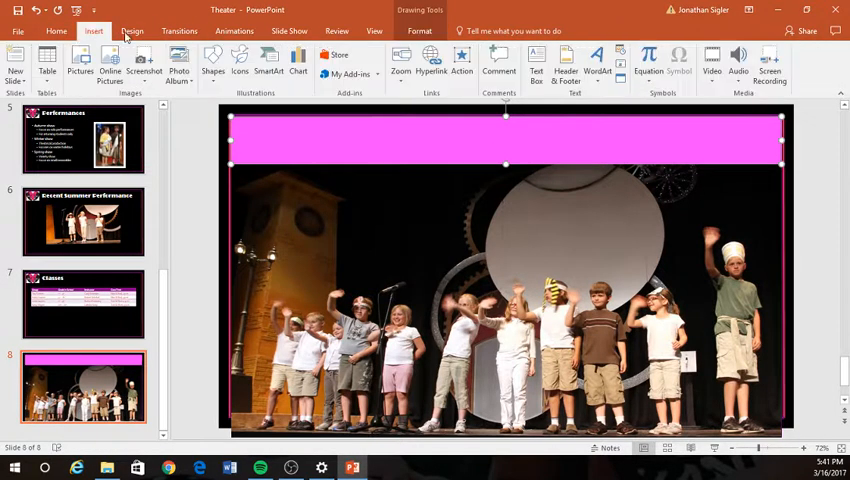
mouse_move(536, 62)
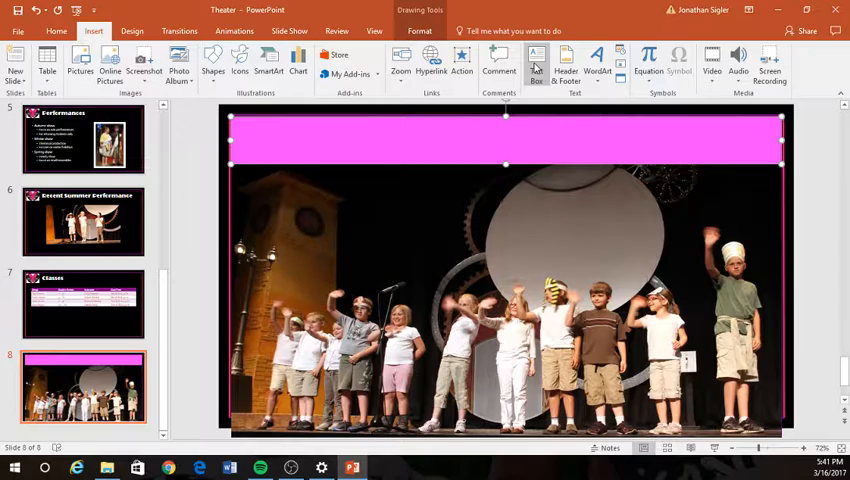
- Draw a text box at the top of the slide 8 photo reading 'See You at the Theater!'
left_click(536, 62)
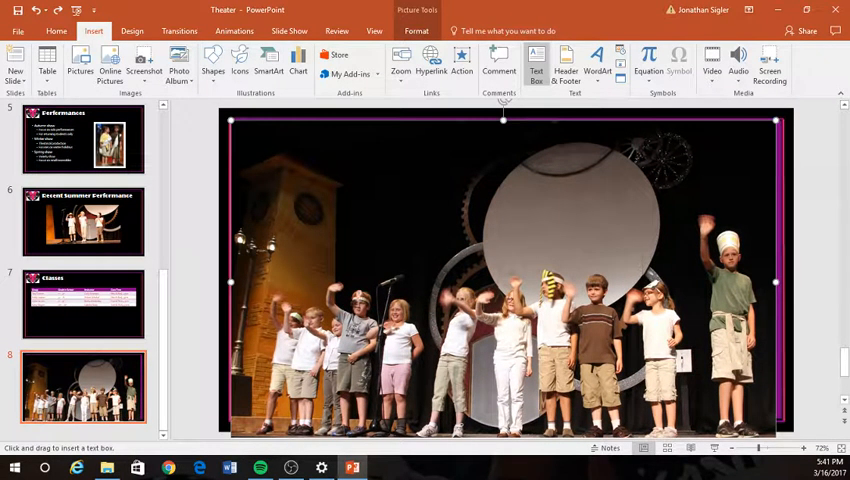
left_click(57, 10)
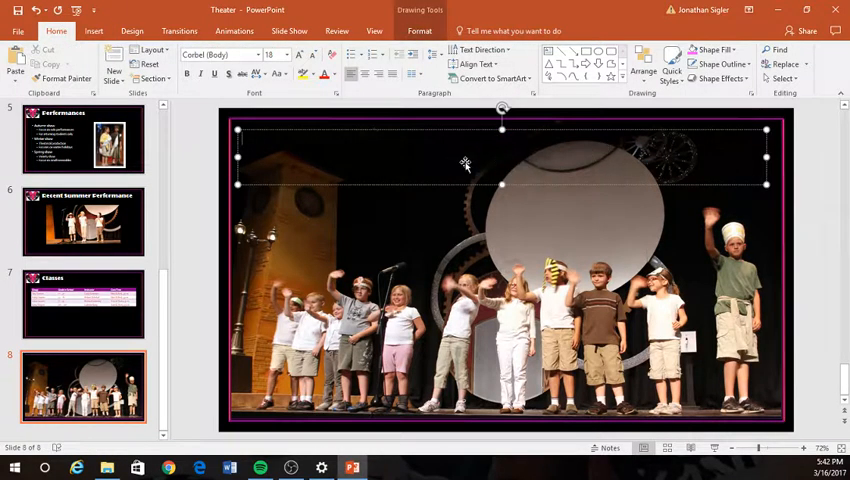
mouse_move(372, 172)
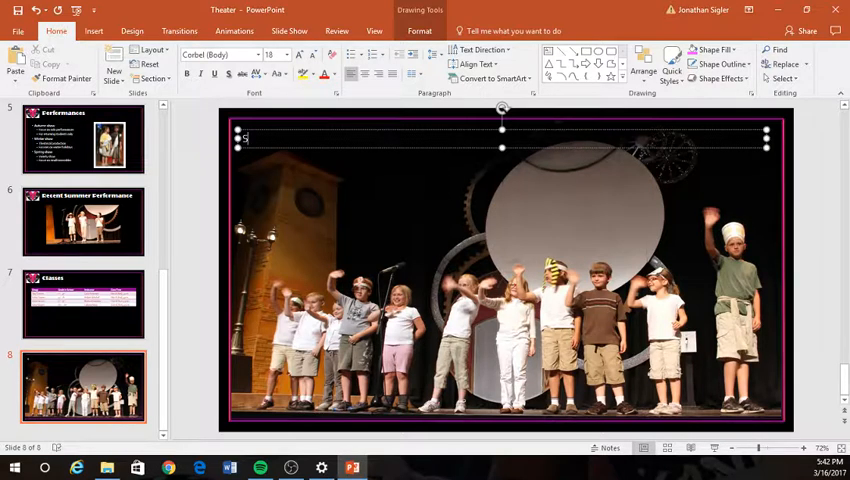
type("See You A")
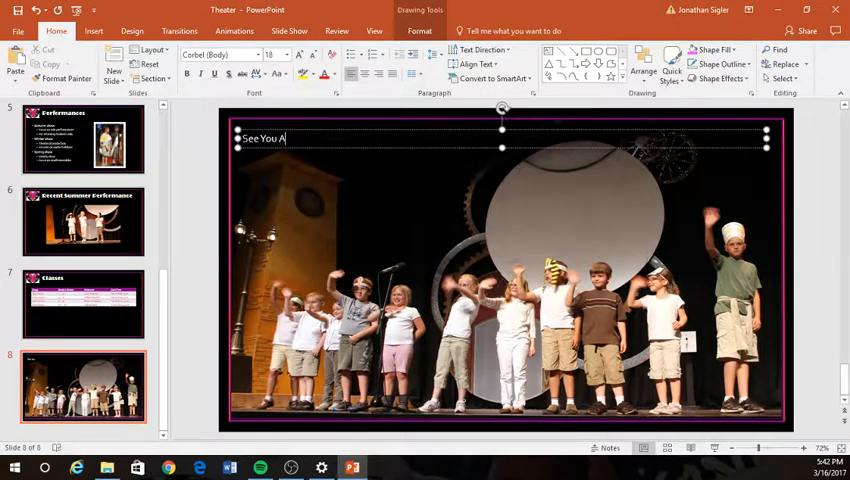
type("t the T")
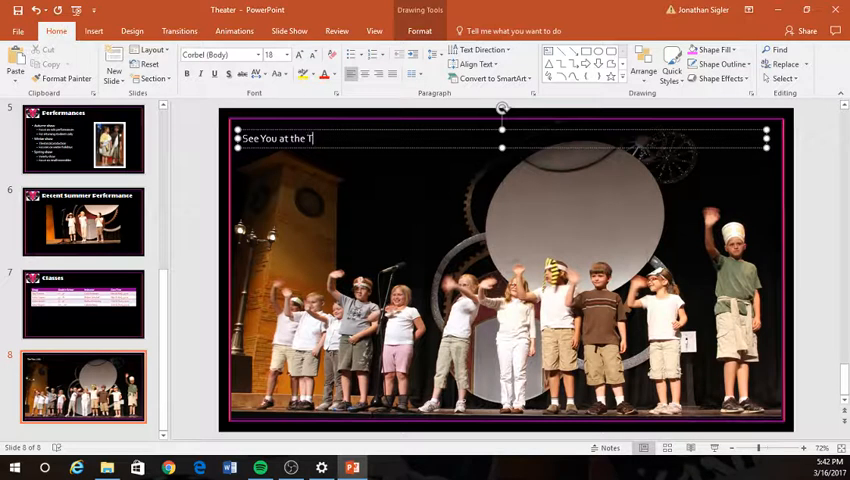
type("H")
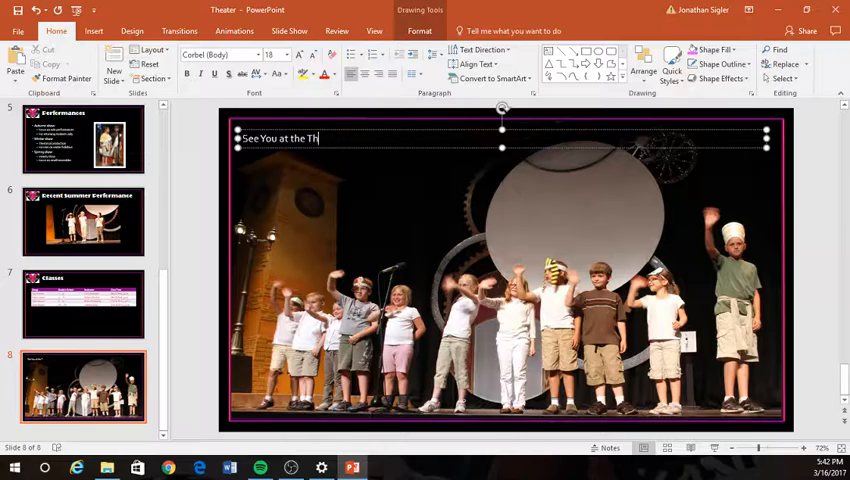
type("eater!")
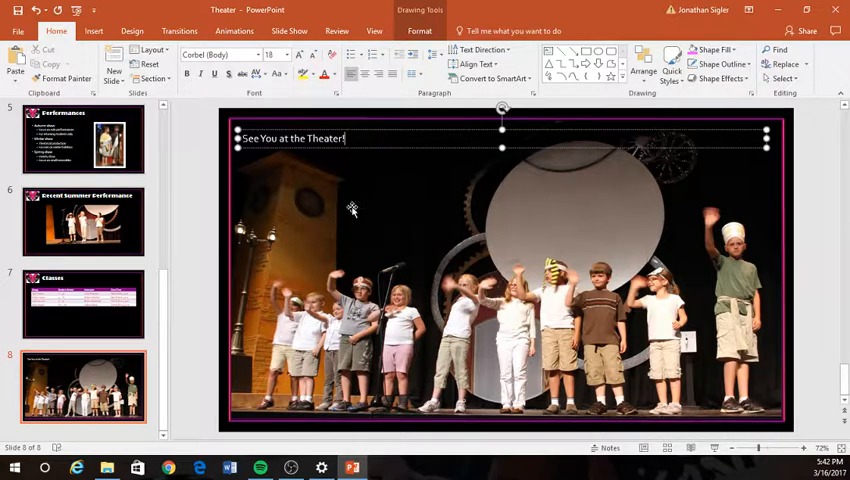
mouse_move(360, 153)
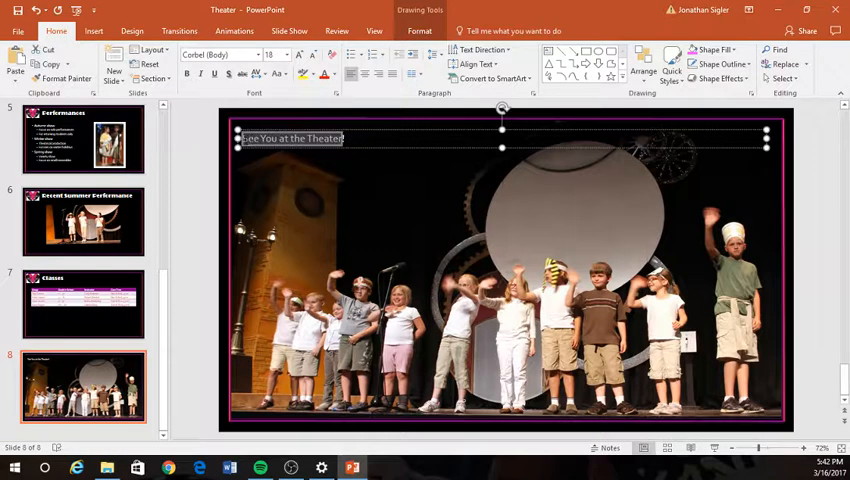
- Set the caption to Broadway 44 pt and centre it across the top of the photo
left_click(348, 138)
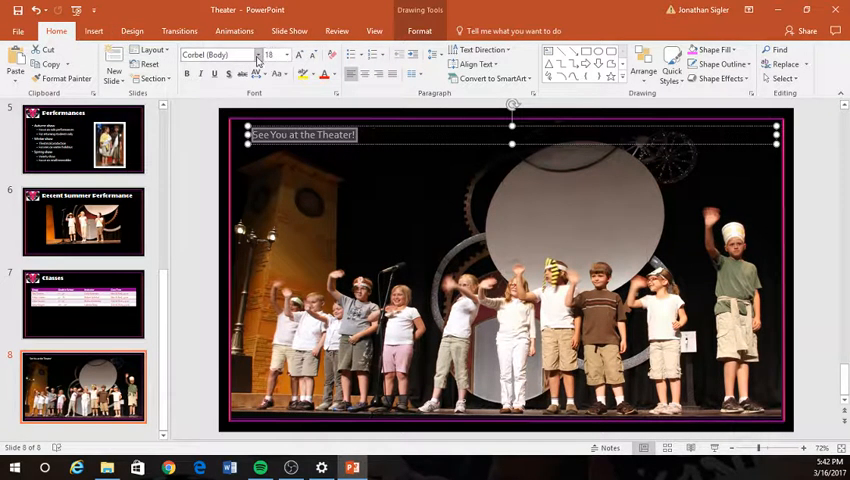
left_click(215, 55)
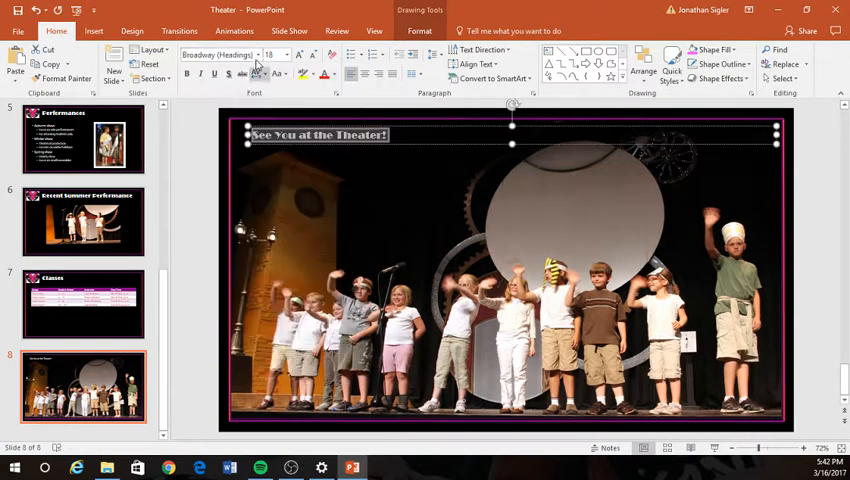
left_click(287, 54)
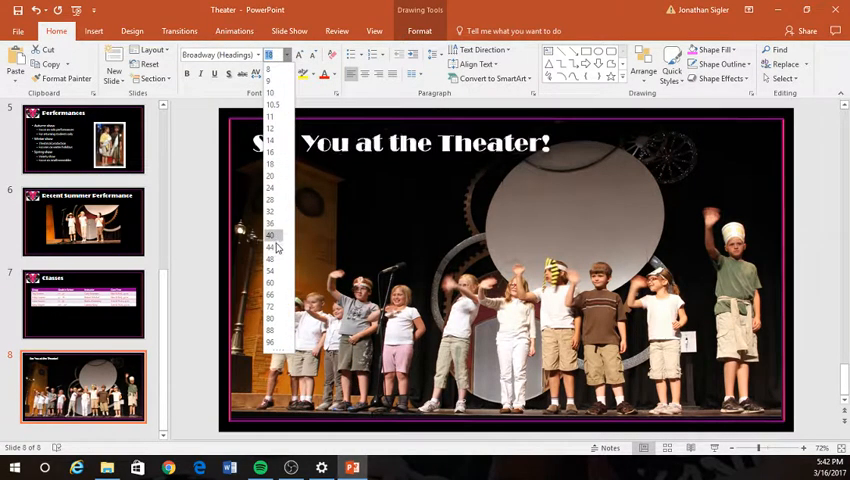
left_click(270, 247)
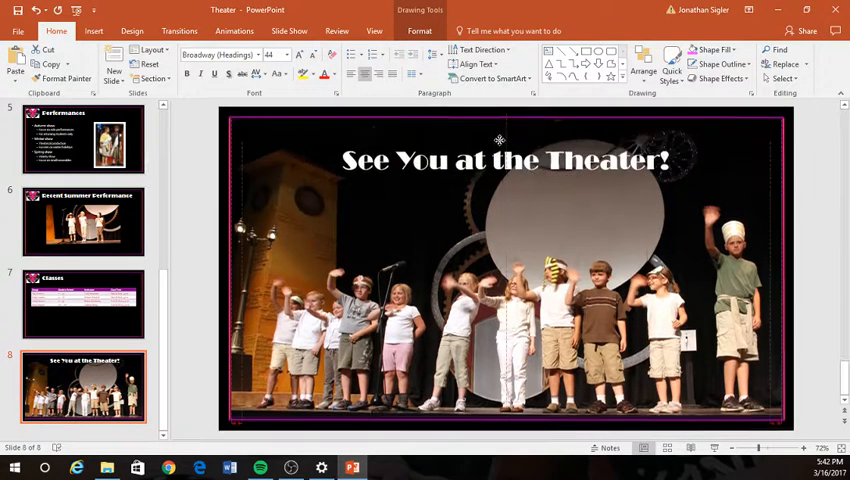
left_click(505, 158)
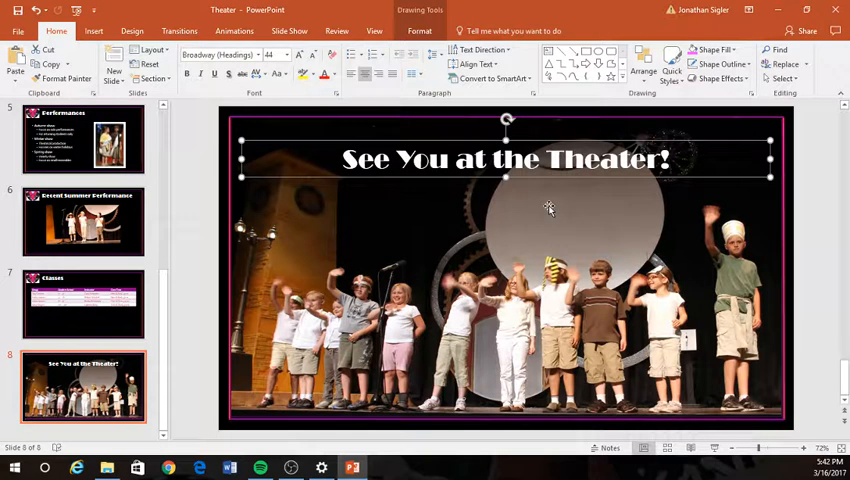
mouse_move(556, 189)
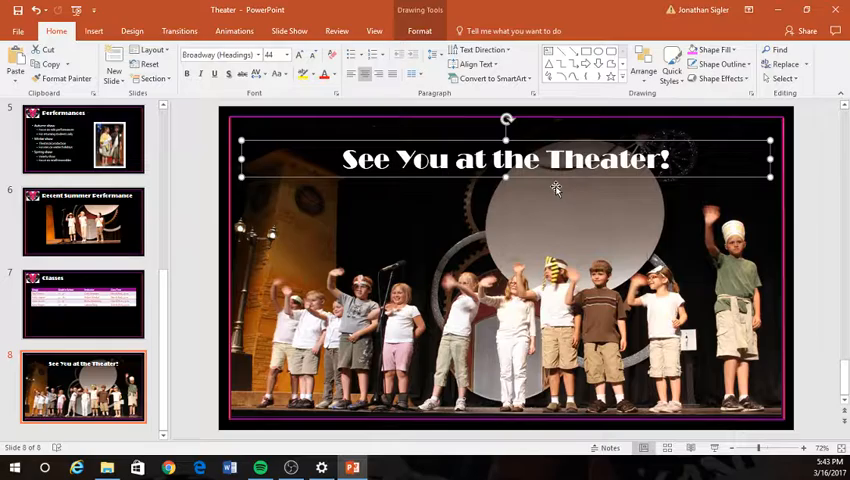
left_click(198, 333)
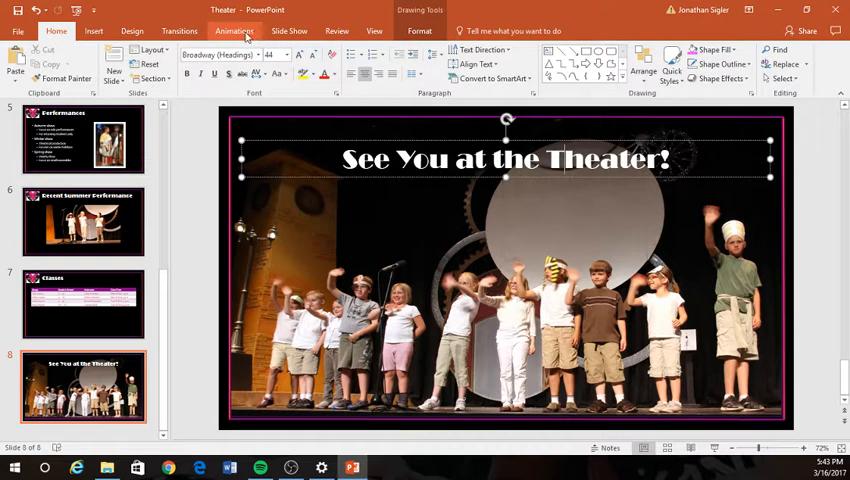
- Give the title a Grow & Turn entrance starting With Previous, lasting 00.50 seconds
left_click(234, 30)
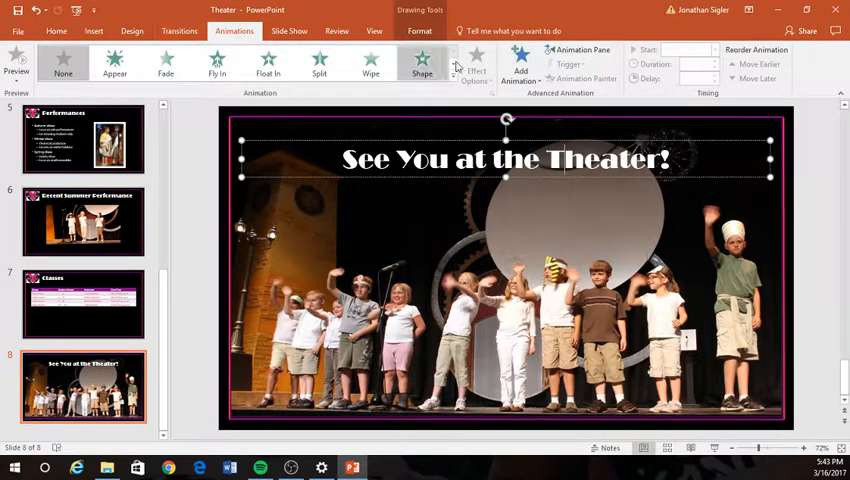
left_click(456, 66)
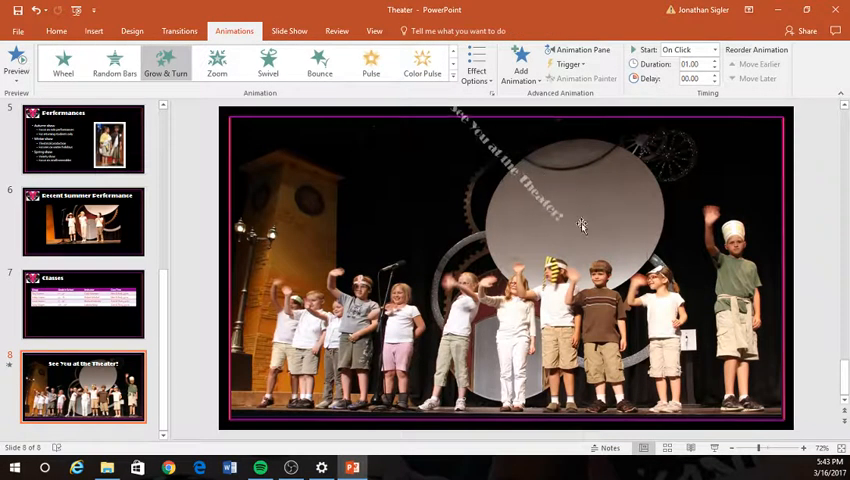
left_click(17, 60)
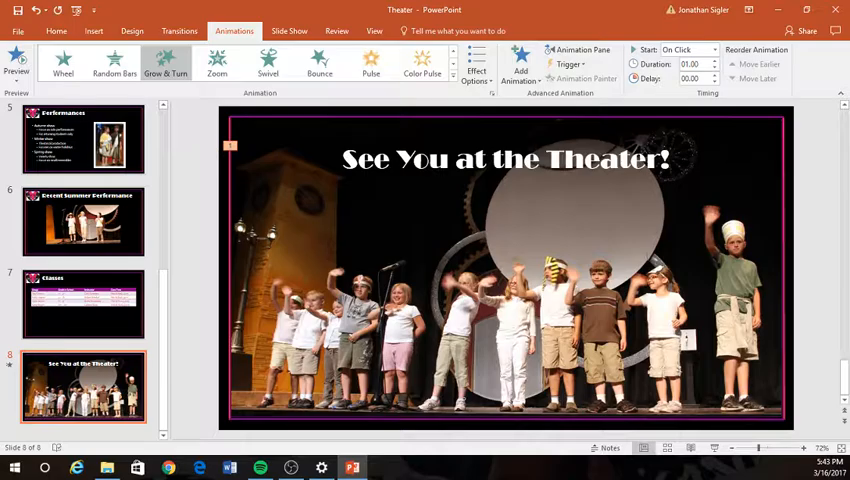
left_click(712, 67)
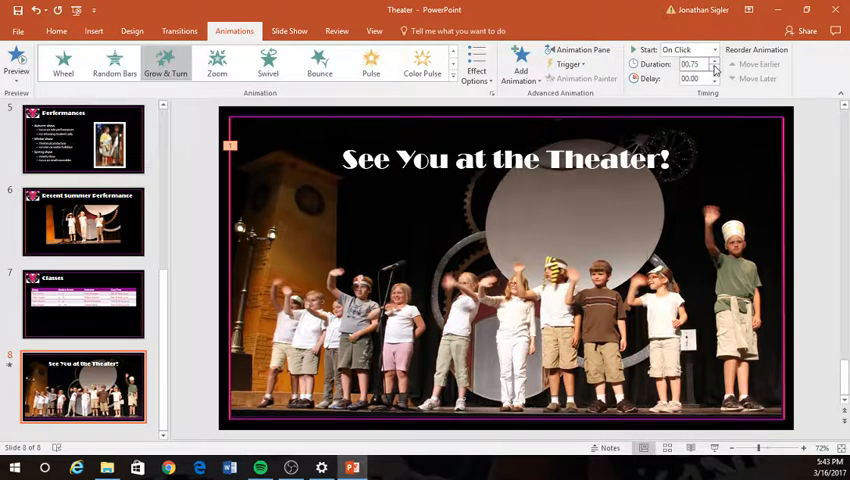
left_click(716, 60)
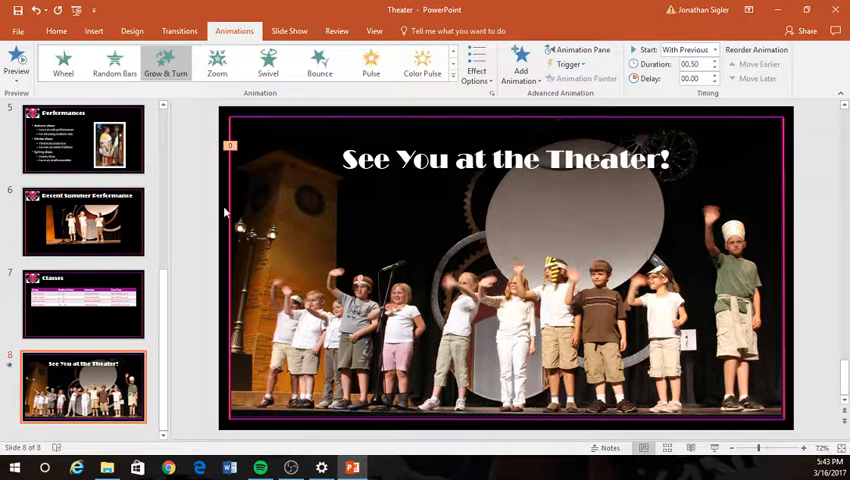
mouse_move(229, 208)
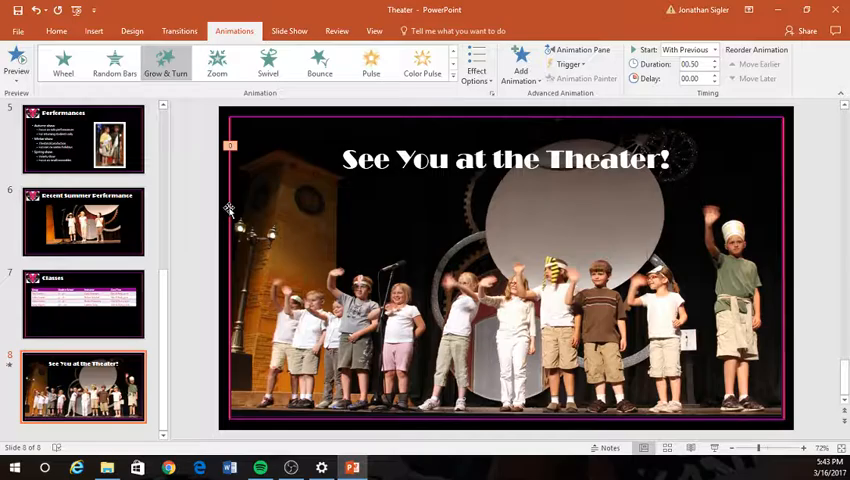
mouse_move(203, 180)
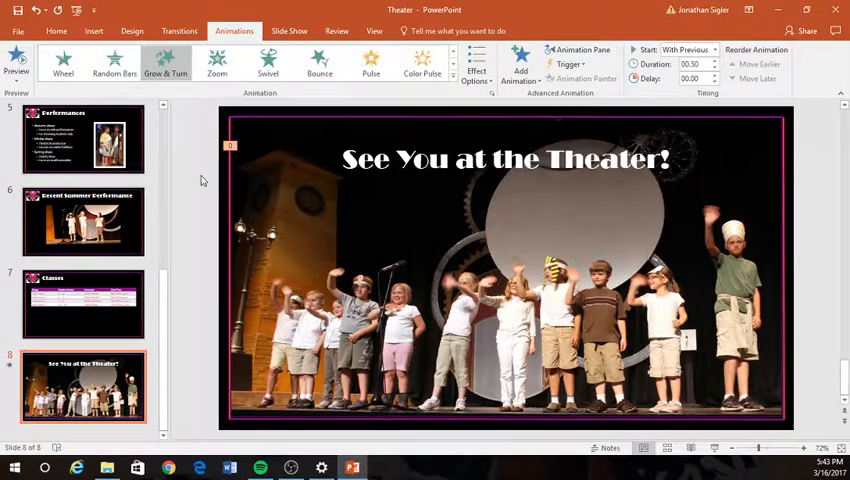
left_click(179, 30)
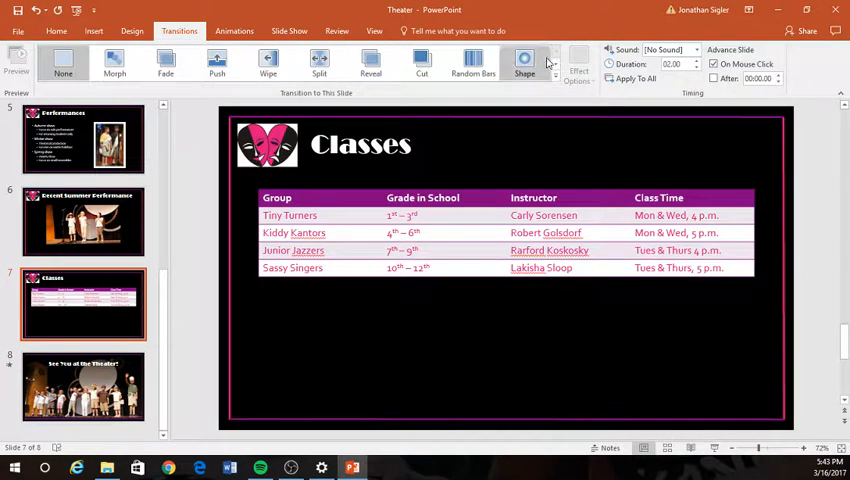
- Apply the Drape transition to the later slides, including Performances
left_click(83, 221)
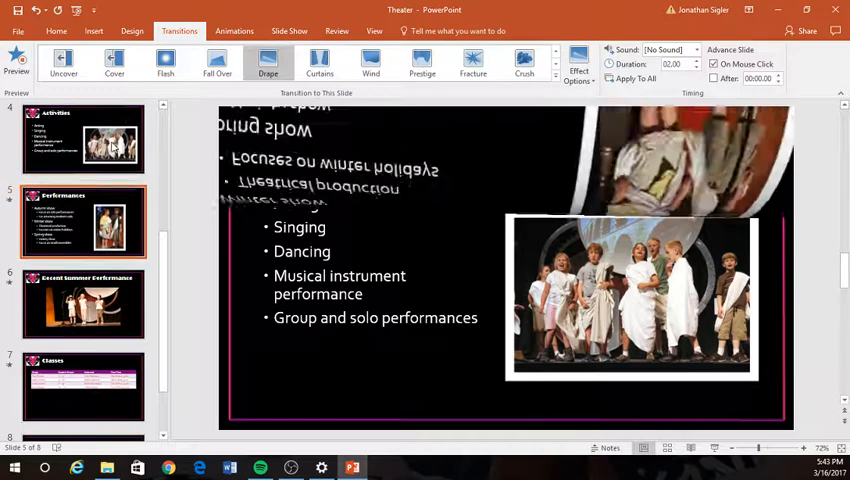
left_click(555, 50)
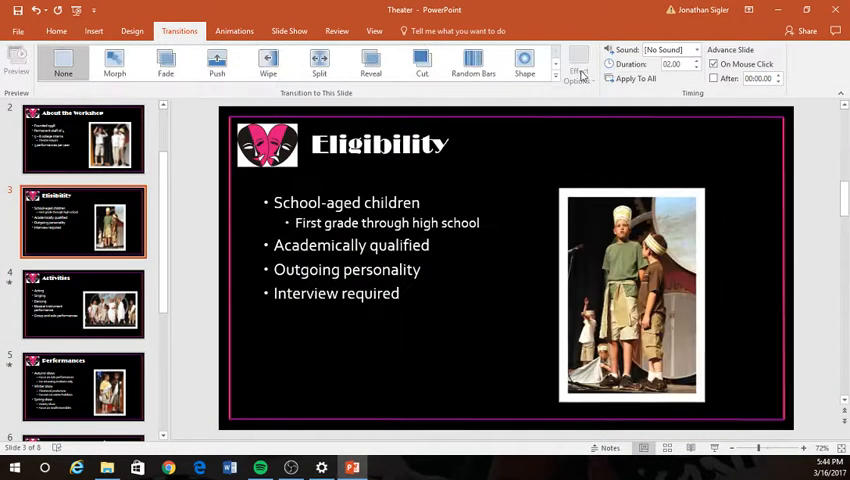
left_click(85, 138)
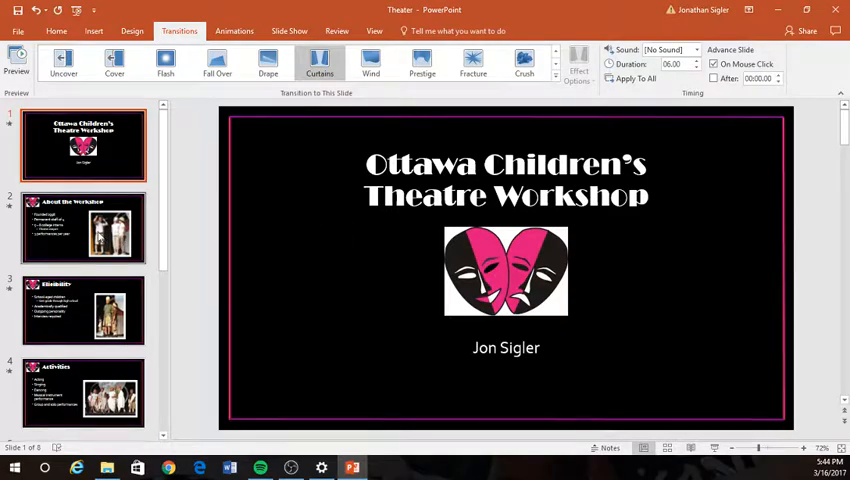
mouse_move(196, 253)
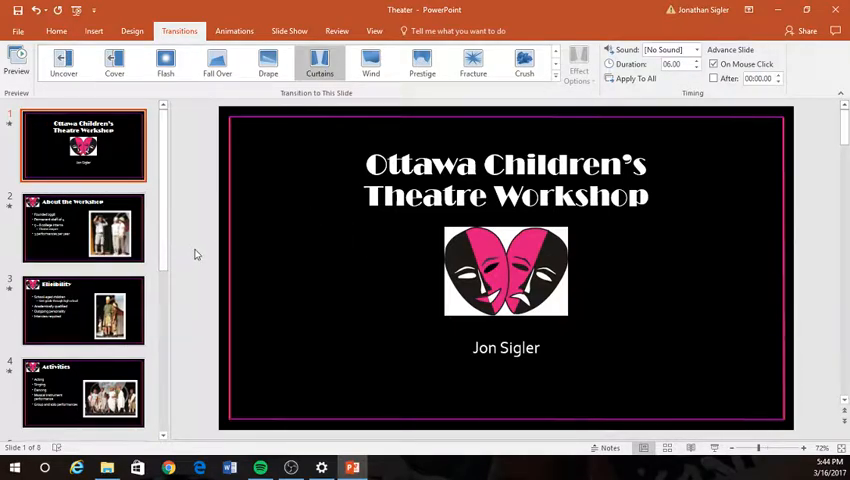
mouse_move(243, 288)
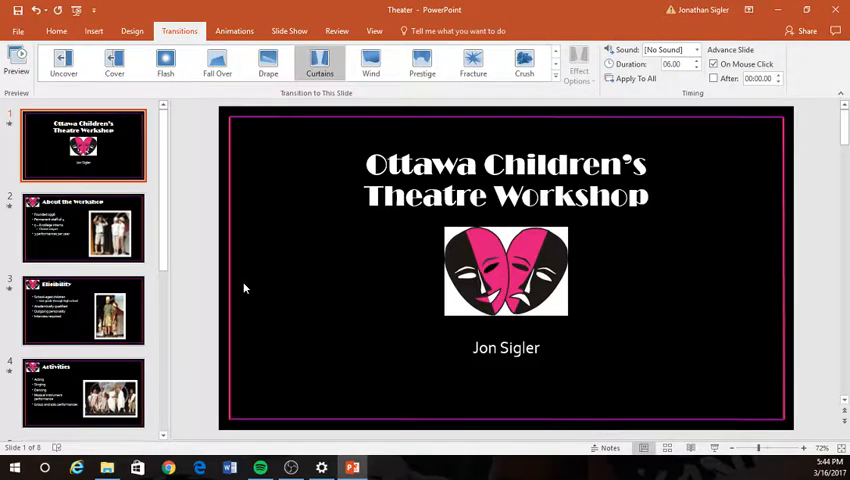
mouse_move(793, 354)
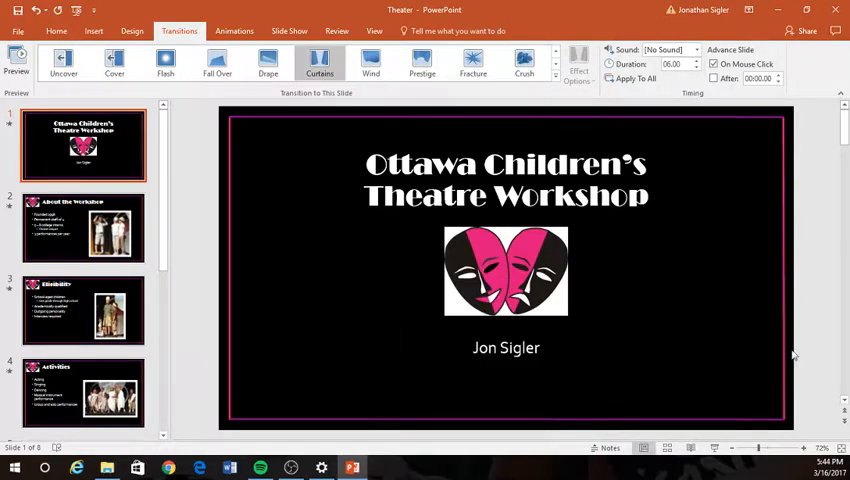